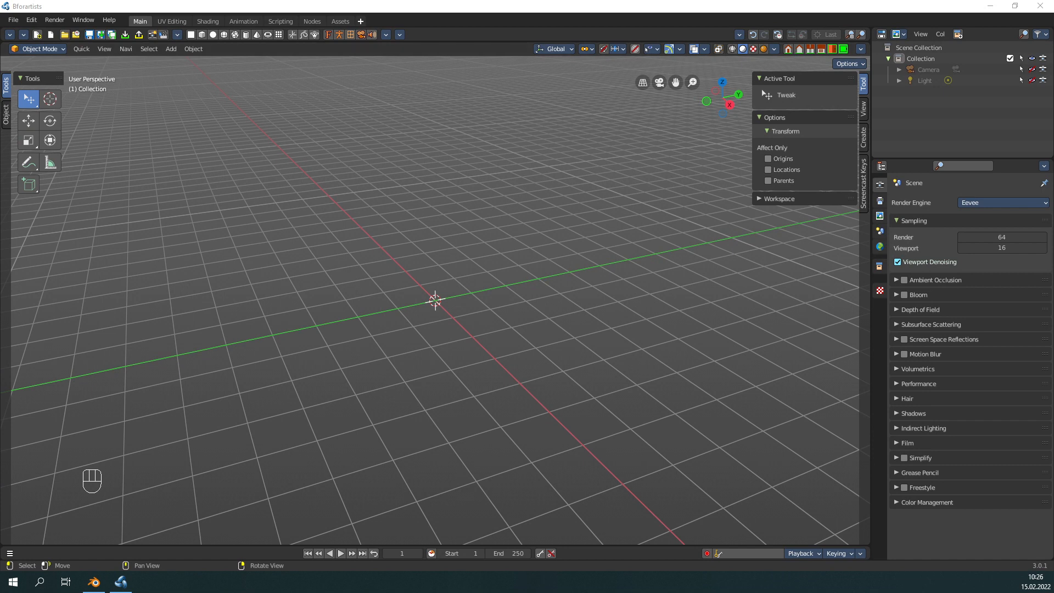
{"action": "mouse_move", "coordinate": [310, 247]}
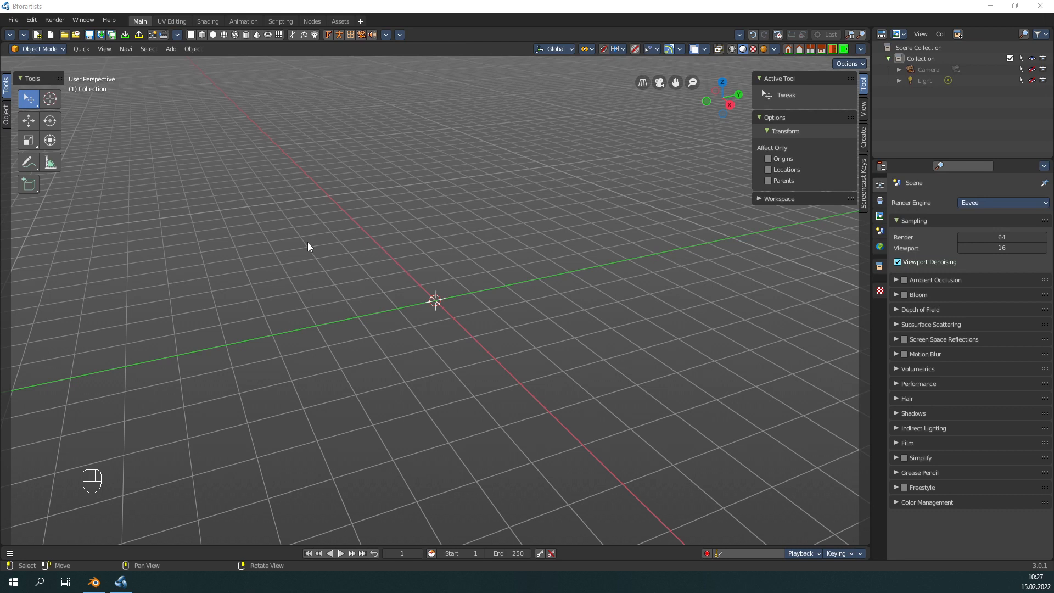
{"action": "mouse_move", "coordinate": [283, 256]}
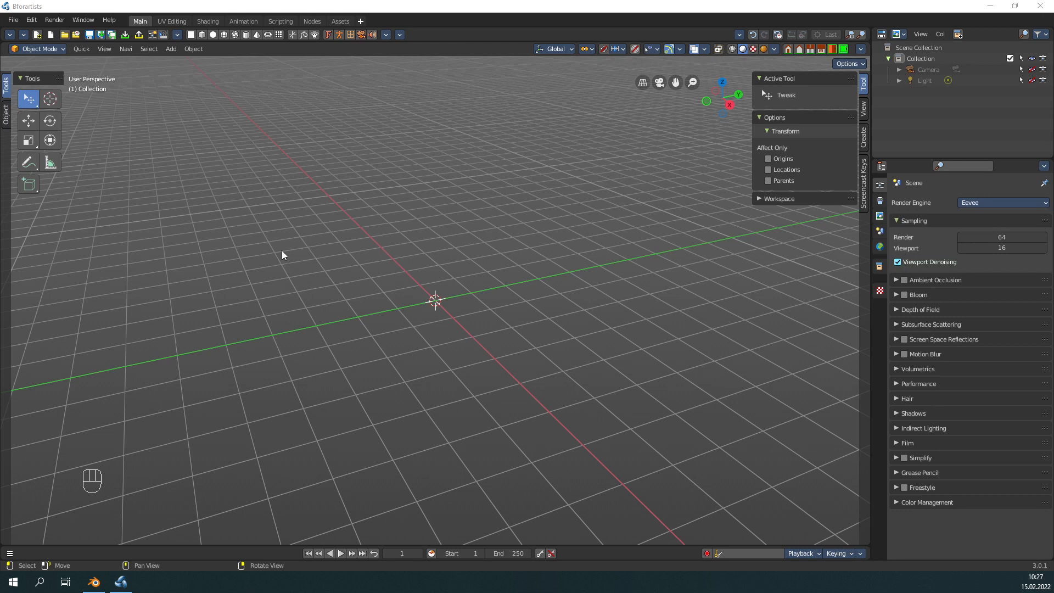
{"action": "mouse_move", "coordinate": [273, 260]}
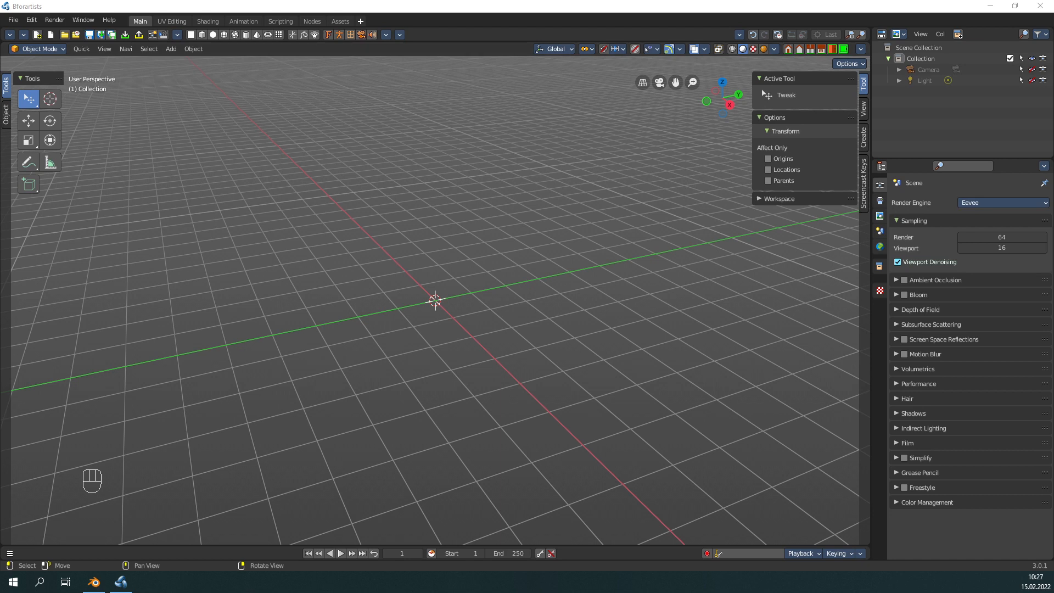
{"action": "mouse_move", "coordinate": [16, 219]}
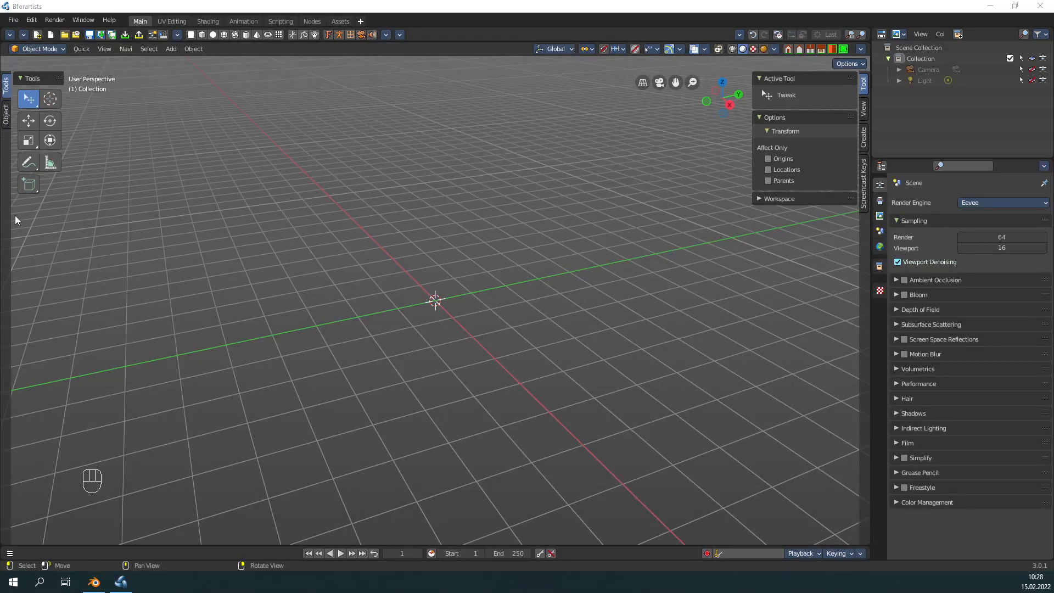
{"action": "mouse_move", "coordinate": [200, 255]}
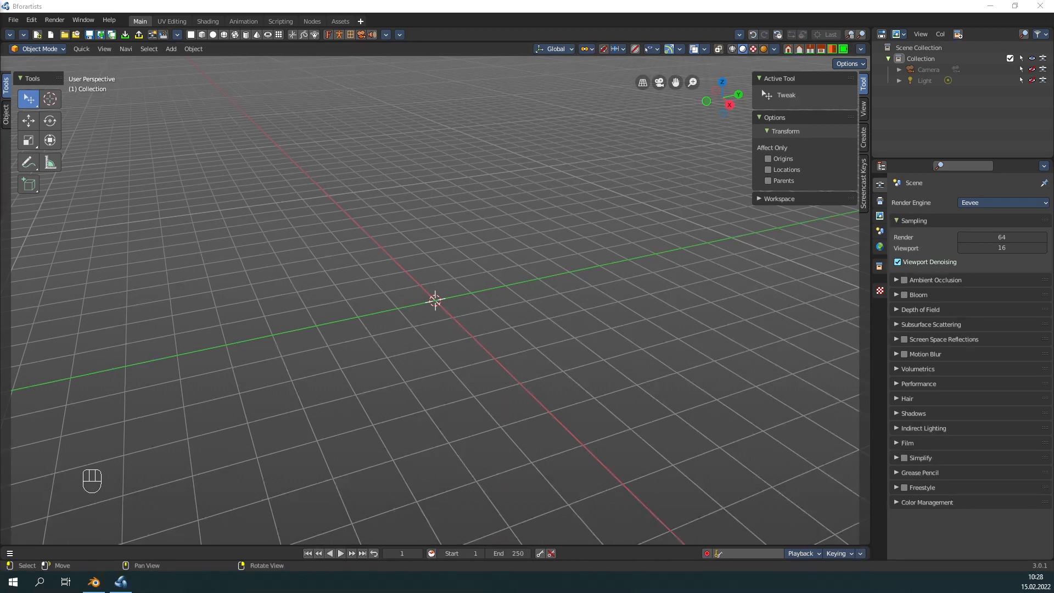
{"action": "mouse_move", "coordinate": [185, 285]}
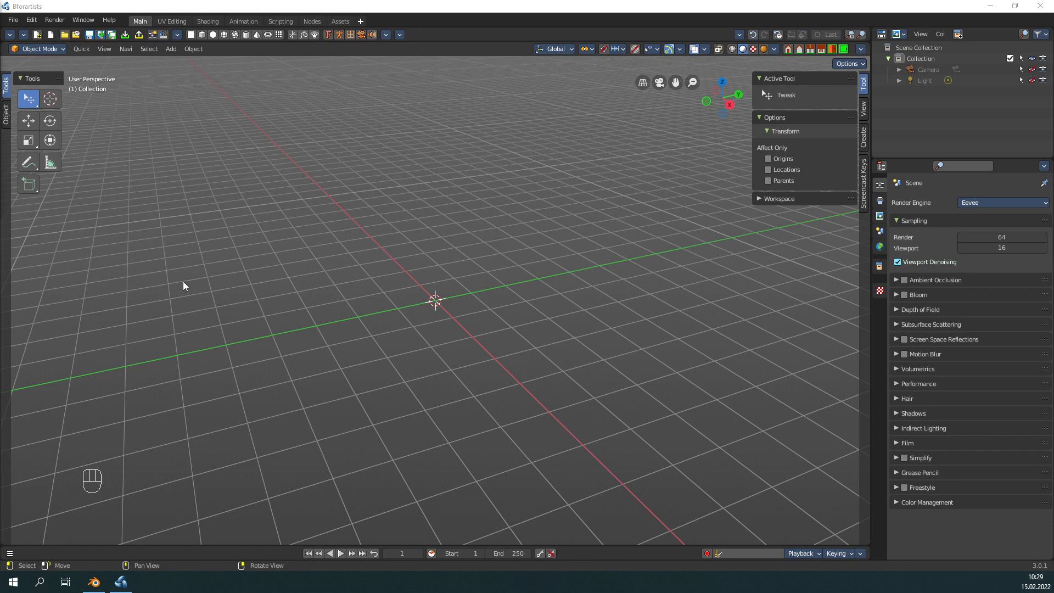
{"action": "mouse_move", "coordinate": [160, 260]}
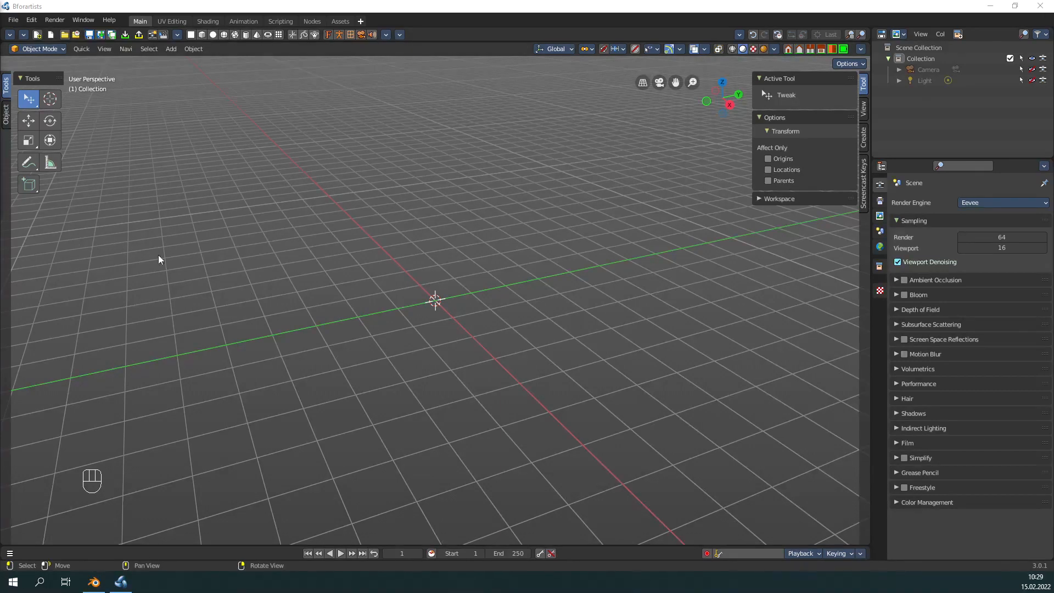
{"action": "mouse_move", "coordinate": [137, 274]}
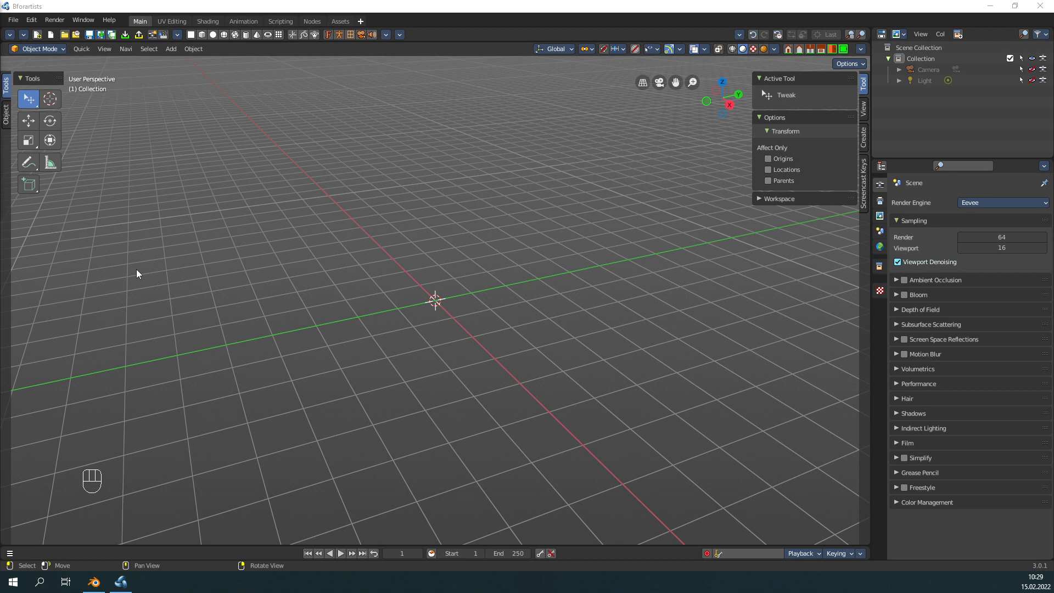
{"action": "mouse_move", "coordinate": [122, 281]}
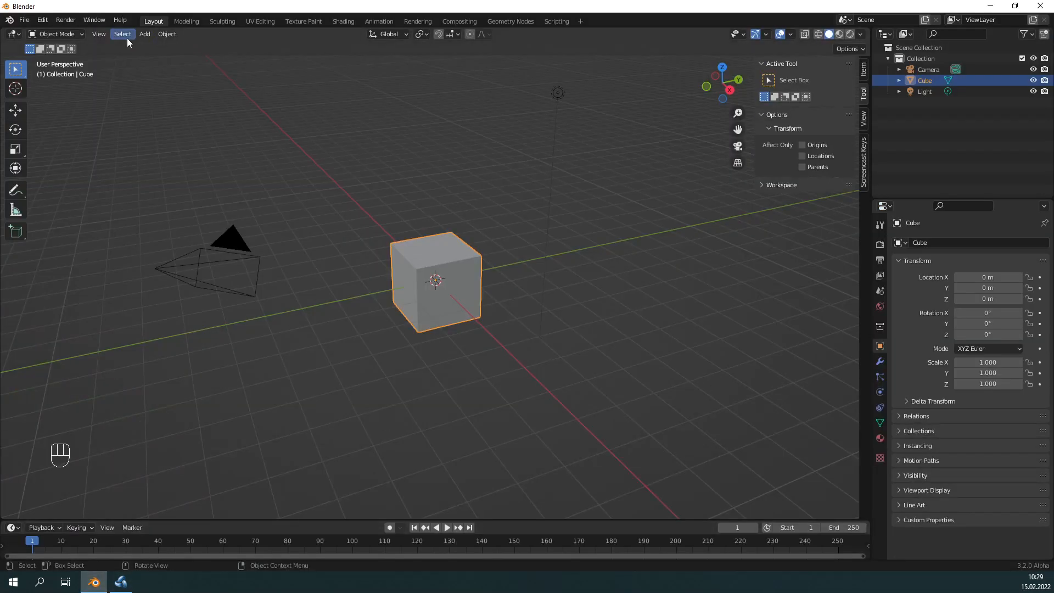
- Switch back to the Bforartists window, where a selected default cube now appears
{"action": "left_click", "coordinate": [165, 33]}
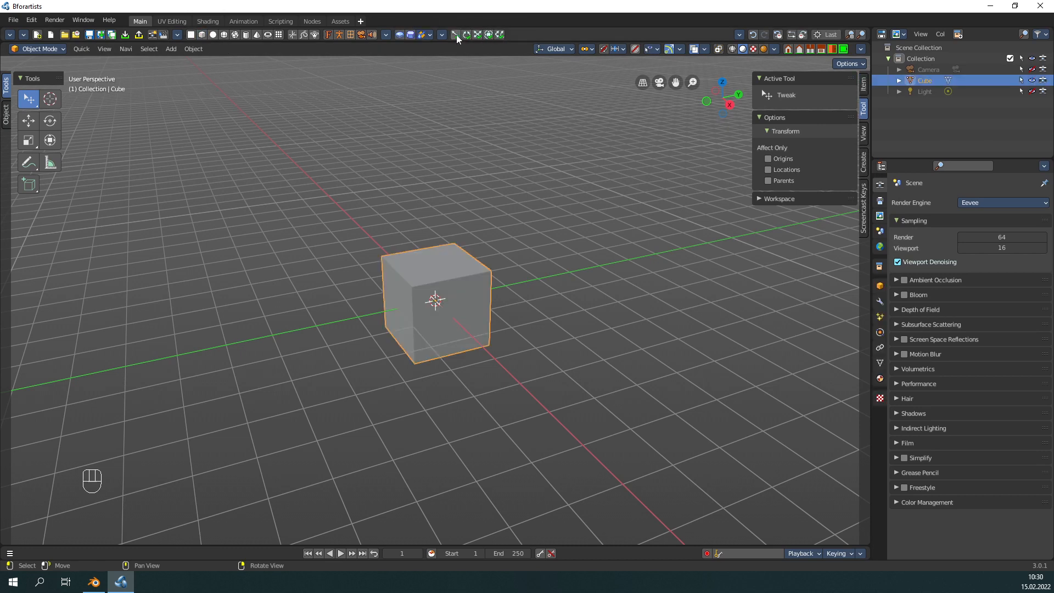
- Show the Object tab in the tool shelf and expand its Apply section
{"action": "left_click", "coordinate": [5, 108]}
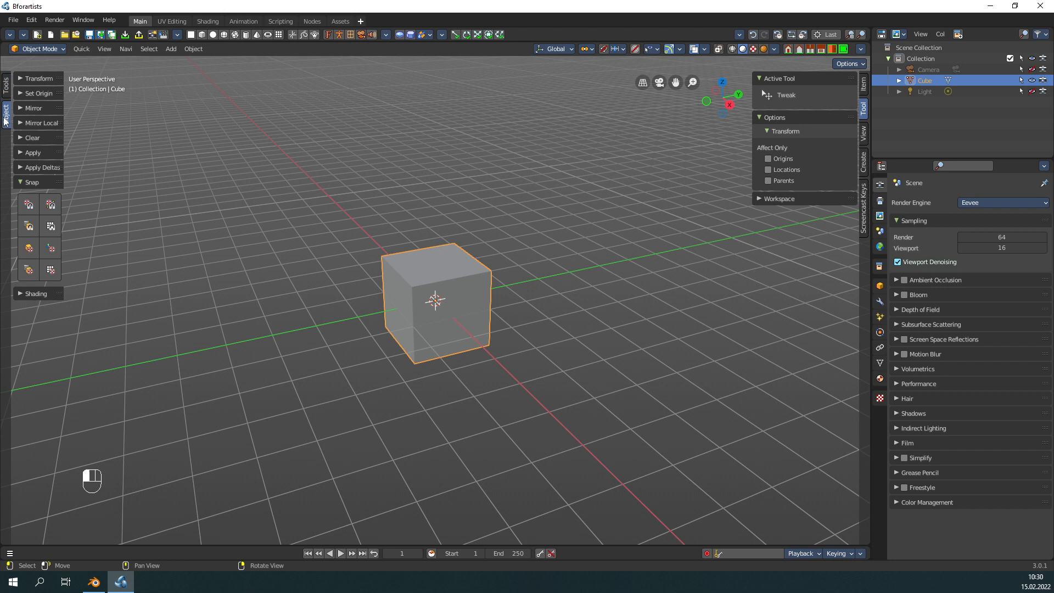
{"action": "left_click", "coordinate": [33, 152]}
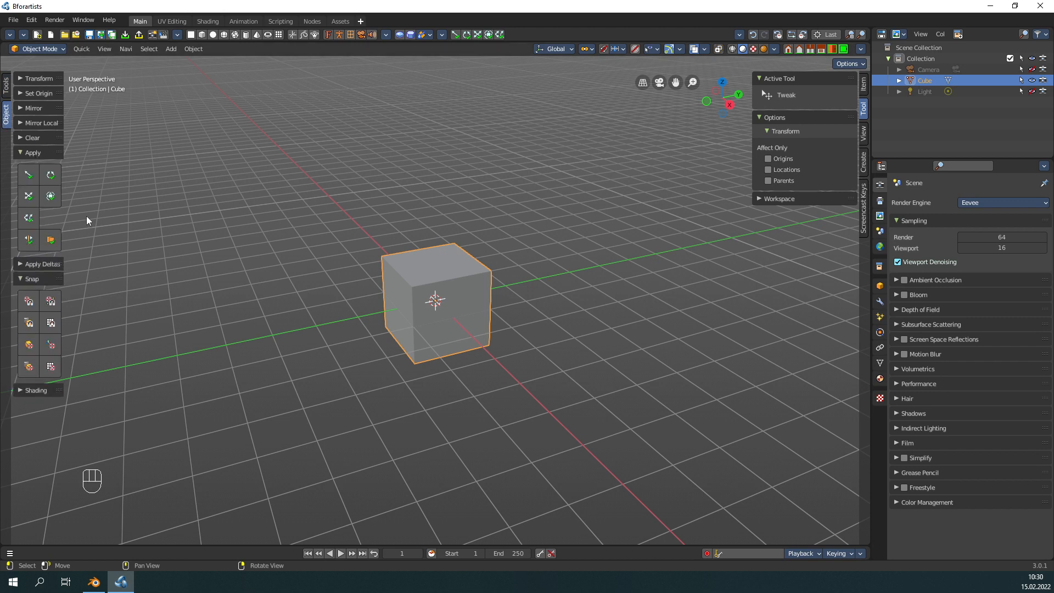
{"action": "mouse_move", "coordinate": [66, 158]}
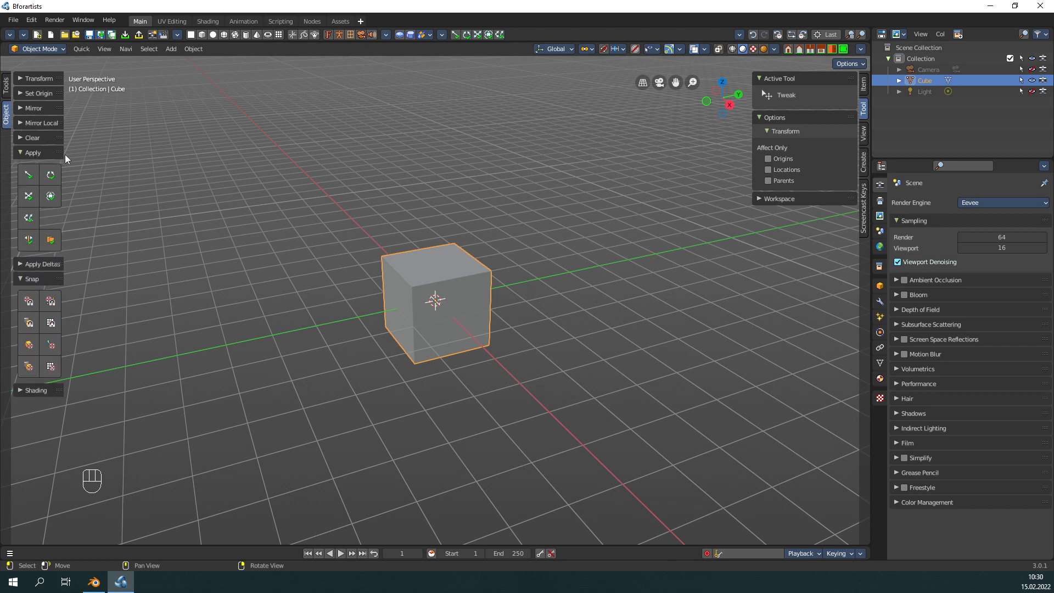
{"action": "mouse_move", "coordinate": [64, 155]}
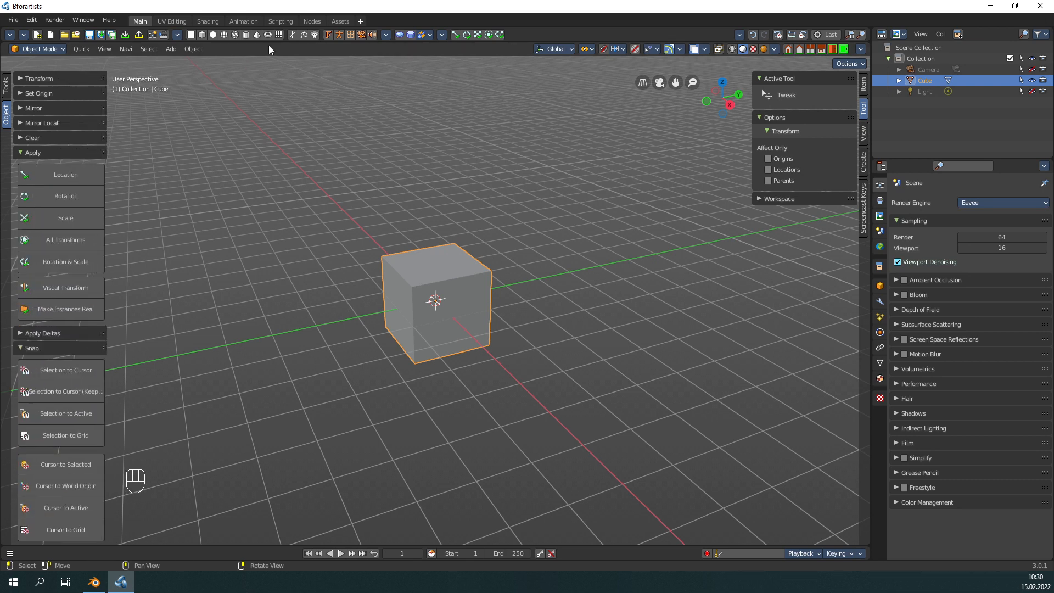
{"action": "mouse_move", "coordinate": [65, 195]}
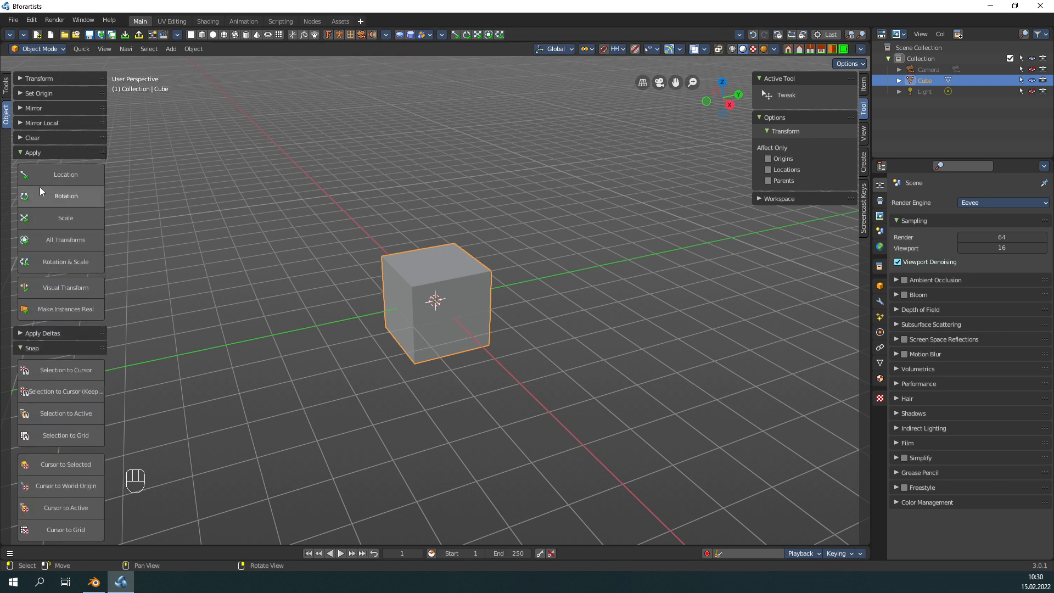
{"action": "mouse_move", "coordinate": [29, 122]}
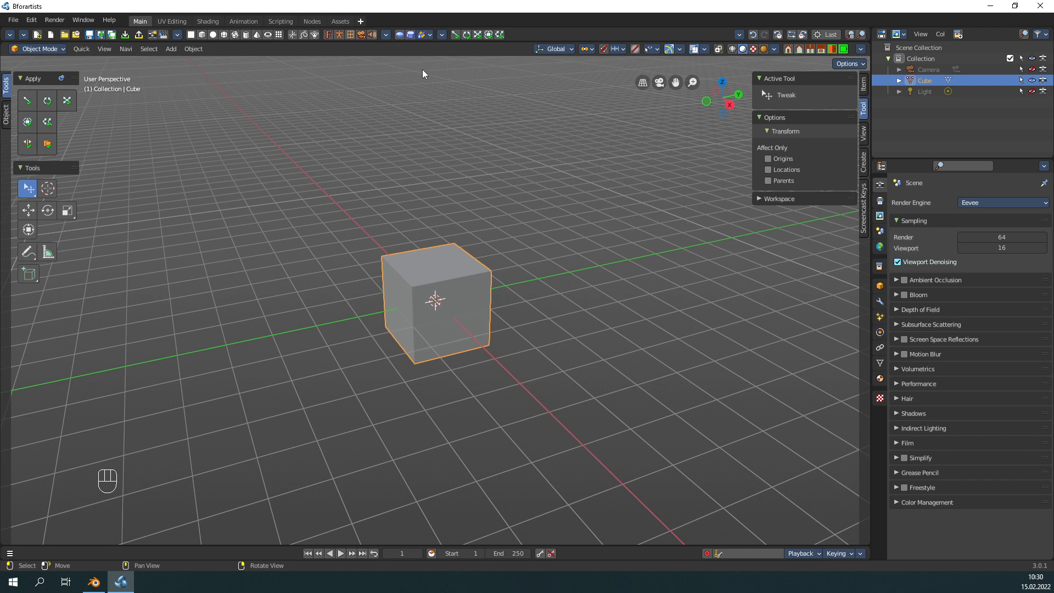
{"action": "mouse_move", "coordinate": [418, 66]}
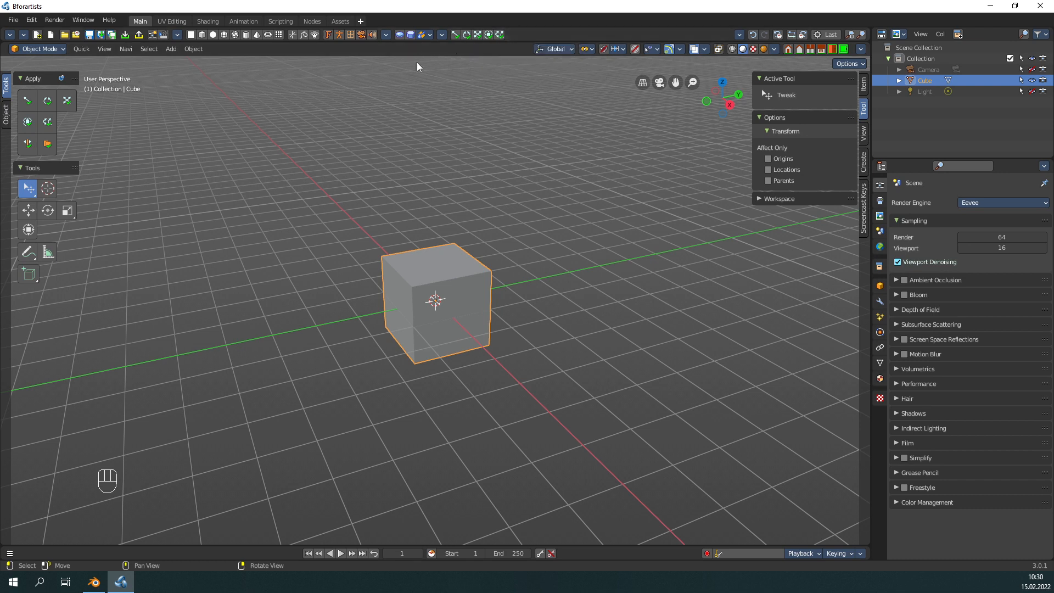
{"action": "mouse_move", "coordinate": [292, 242]}
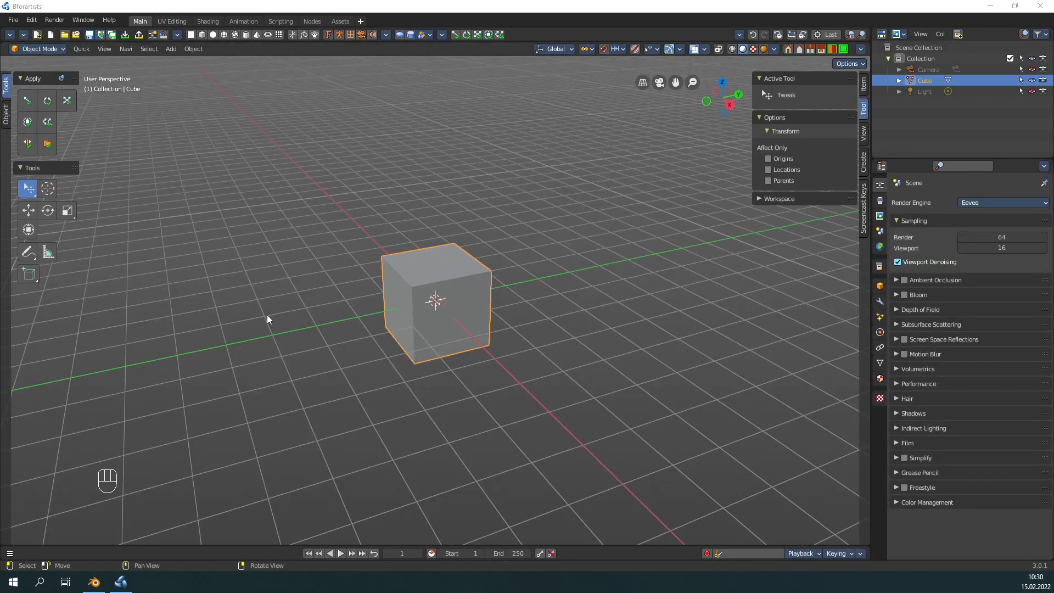
{"action": "mouse_move", "coordinate": [292, 302]}
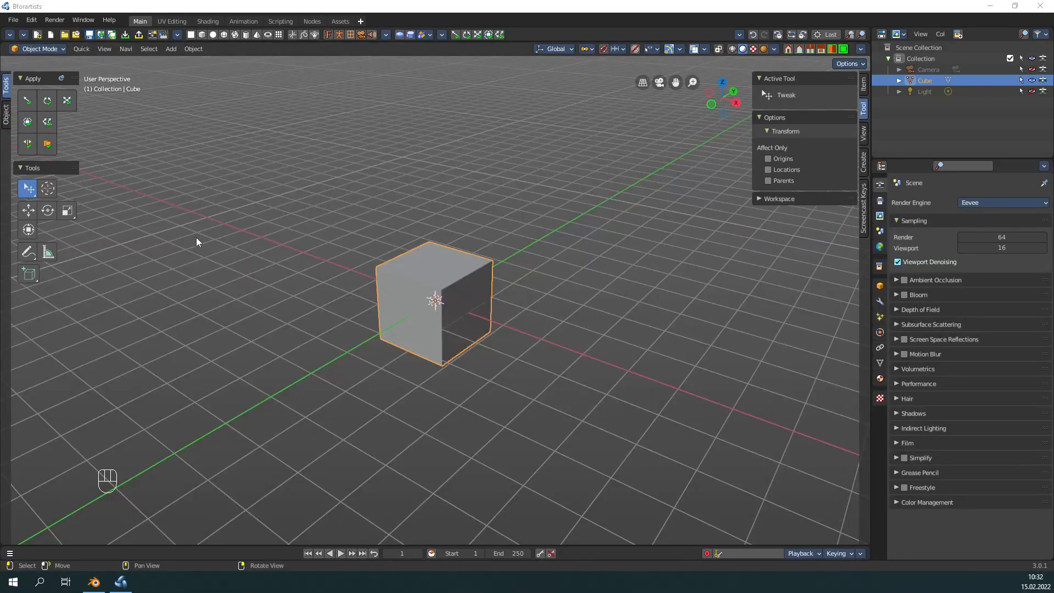
{"action": "mouse_move", "coordinate": [218, 276]}
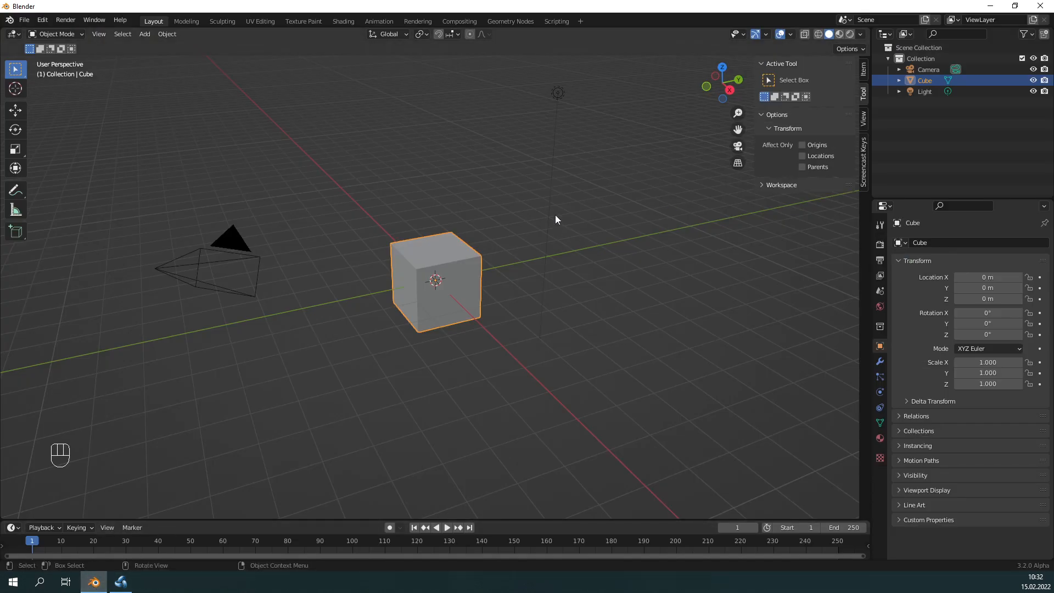
{"action": "mouse_move", "coordinate": [110, 570]}
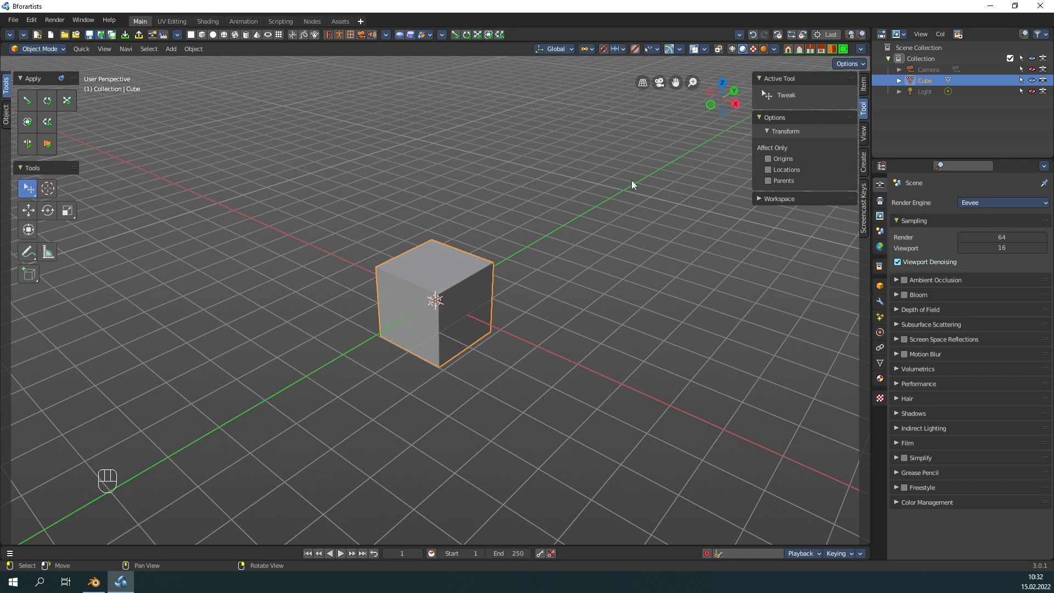
{"action": "right_click", "coordinate": [632, 185]}
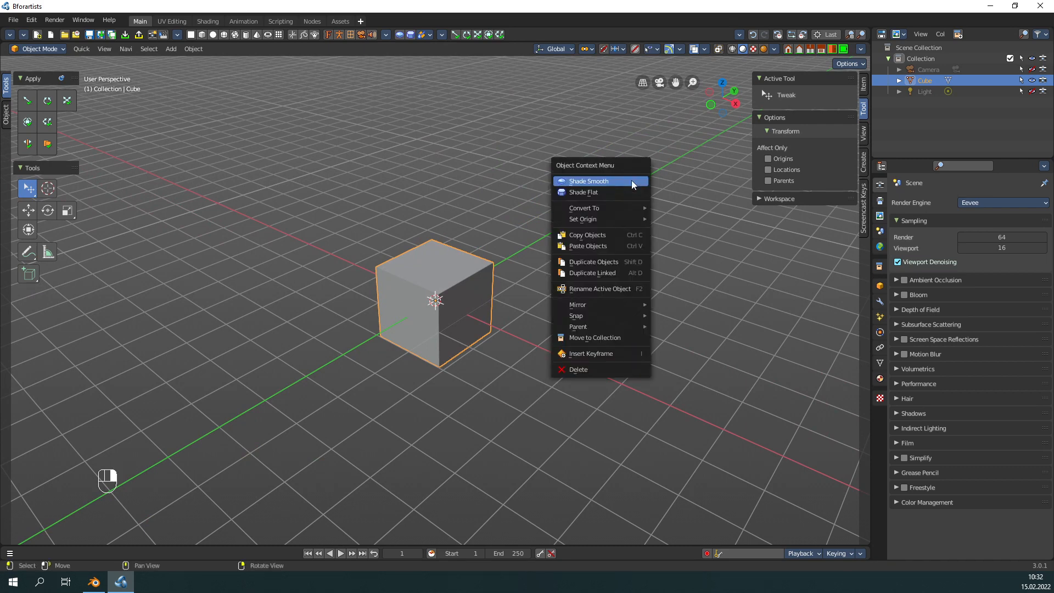
{"action": "mouse_move", "coordinate": [590, 207]}
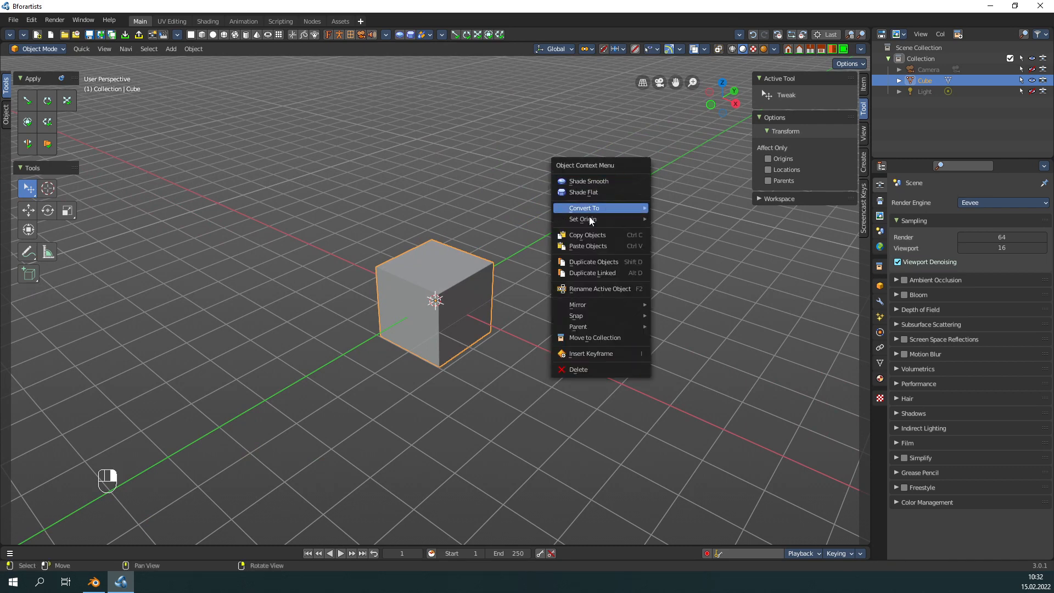
{"action": "mouse_move", "coordinate": [604, 369]}
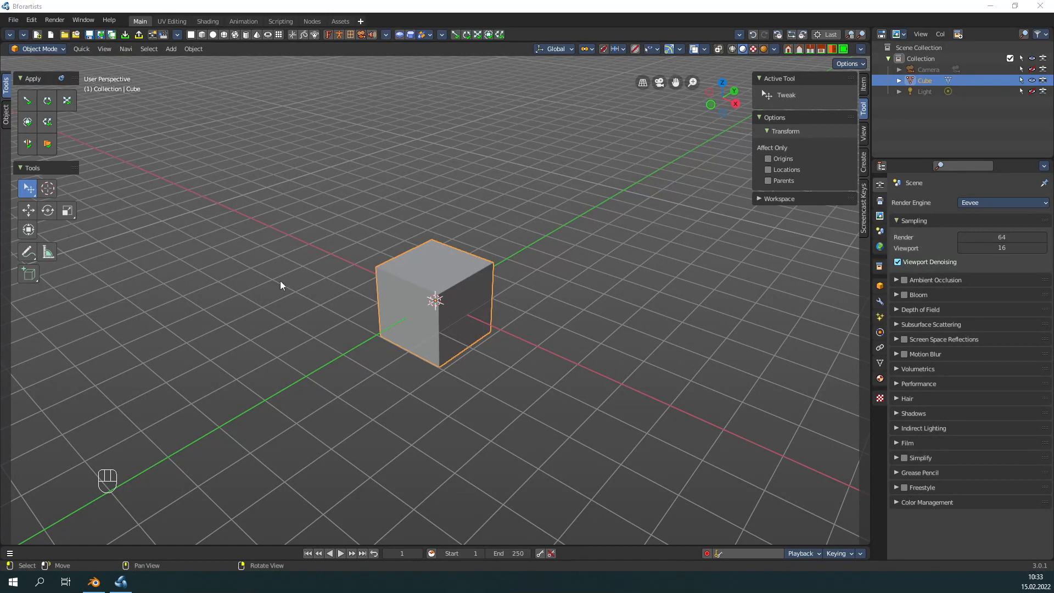
{"action": "mouse_move", "coordinate": [273, 281]}
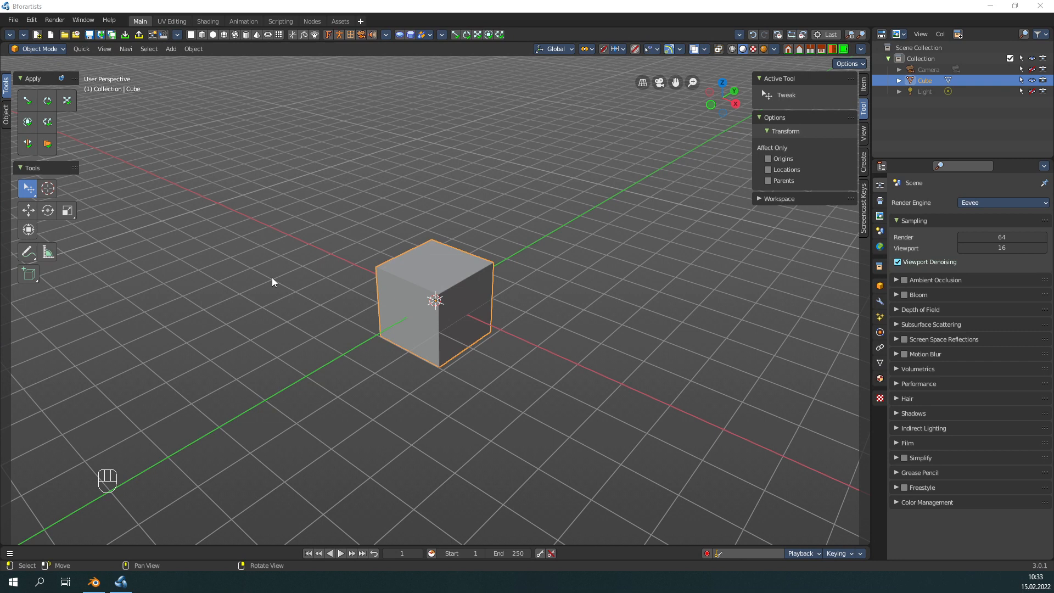
{"action": "mouse_move", "coordinate": [311, 276]}
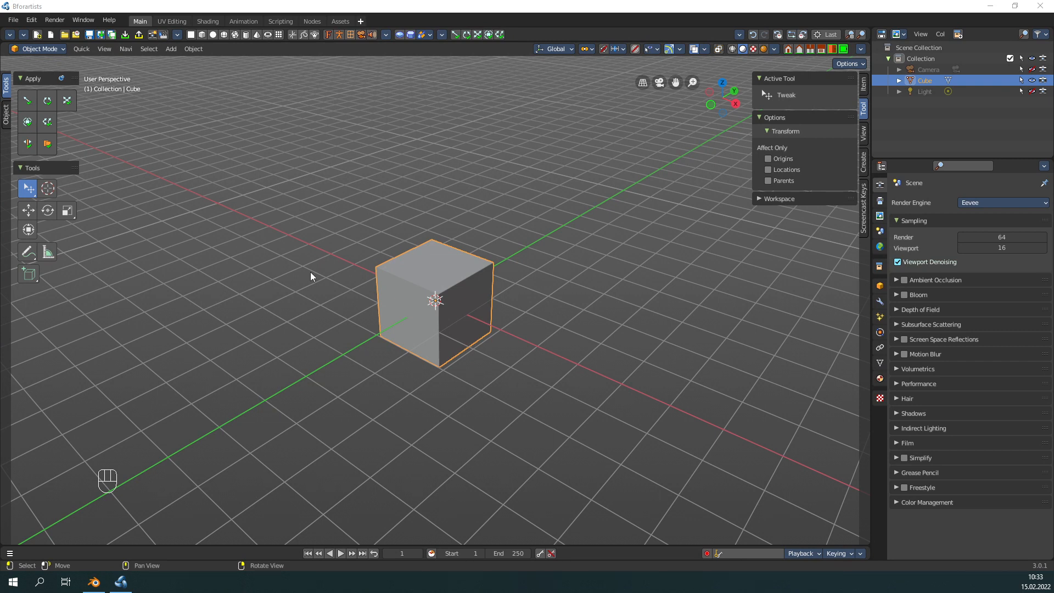
{"action": "mouse_move", "coordinate": [304, 275]}
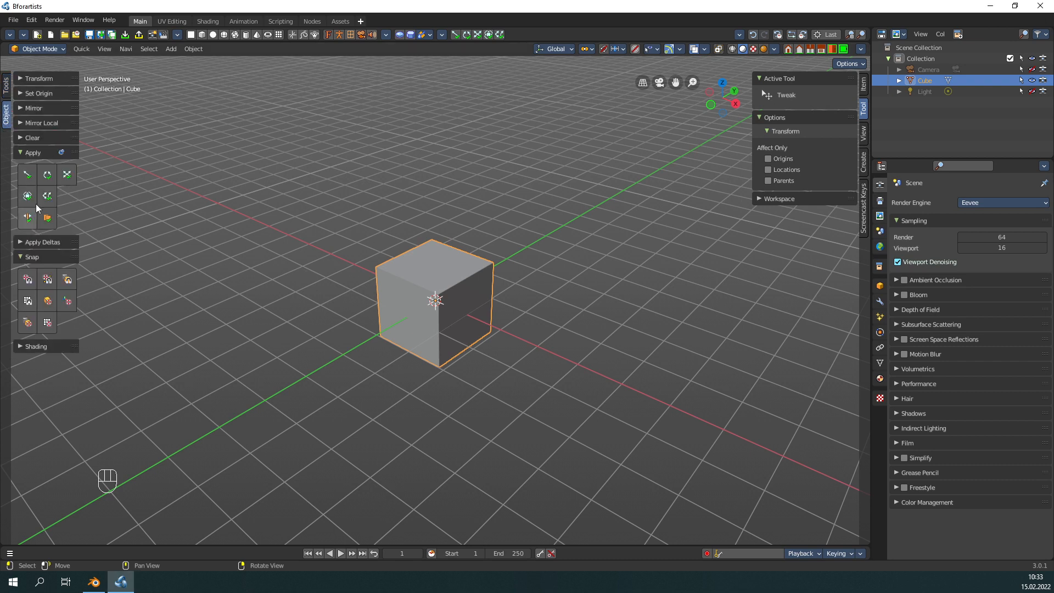
{"action": "mouse_move", "coordinate": [126, 49]}
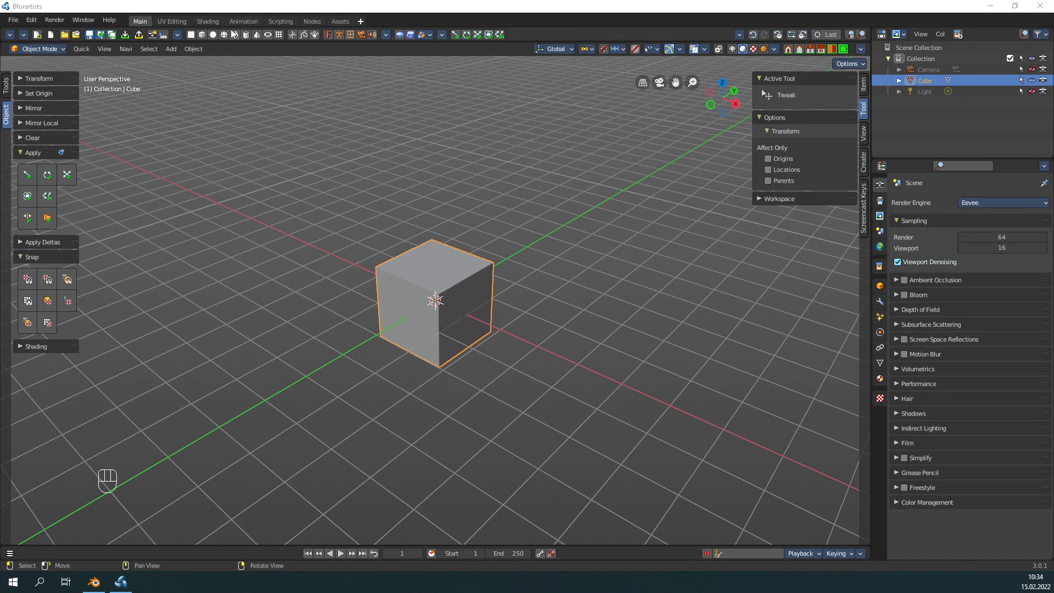
{"action": "mouse_move", "coordinate": [203, 34]}
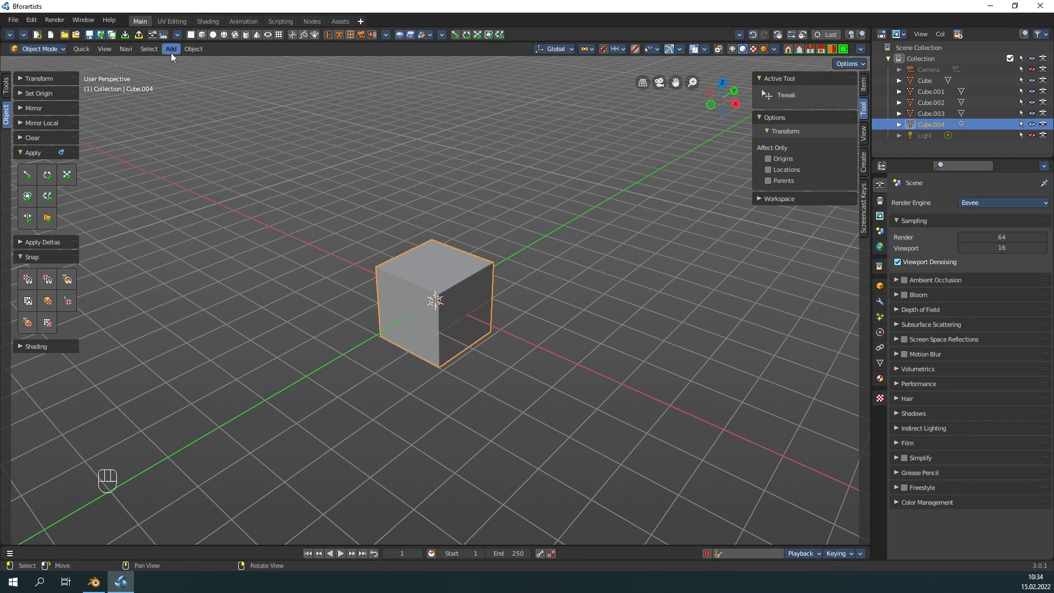
- Add a cube mesh, Cube.005, from the Add > Mesh menu
{"action": "left_click", "coordinate": [171, 49]}
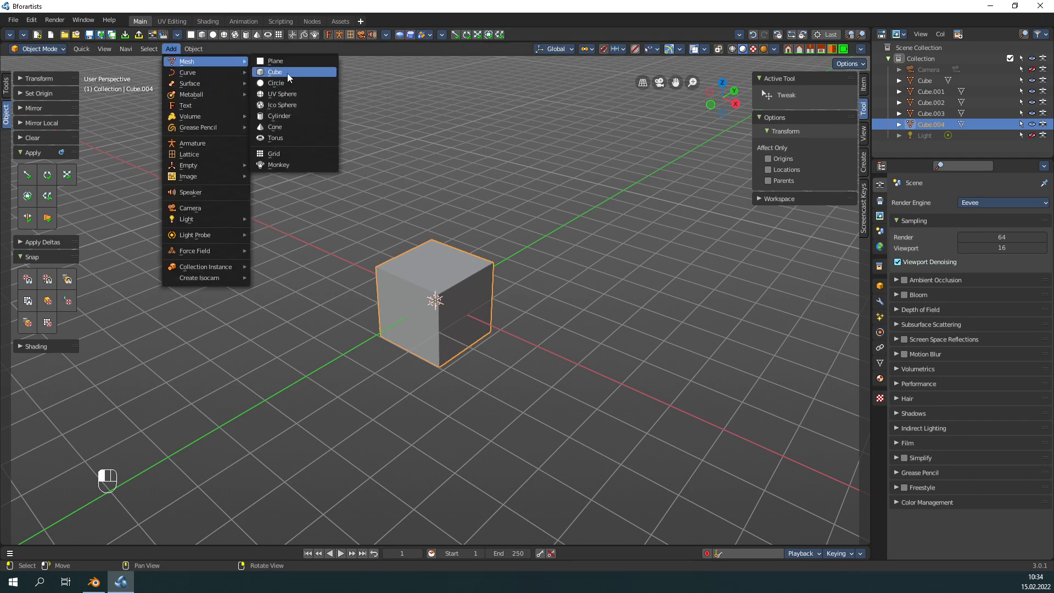
{"action": "left_click", "coordinate": [274, 72]}
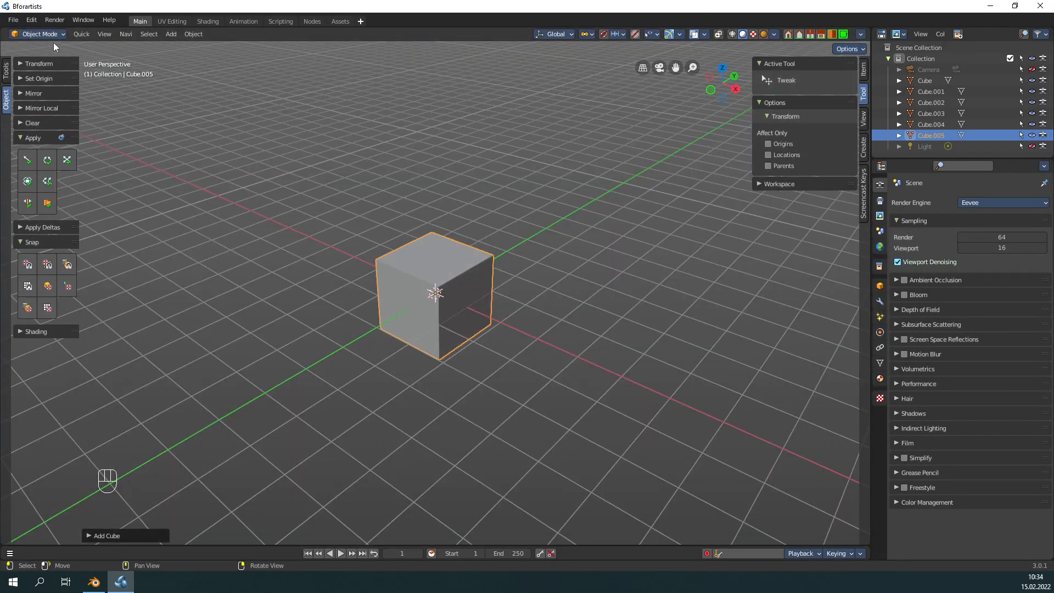
- Switch the sidebar to Tools, apply the Blender Dark theme preset, and close Preferences
{"action": "left_click", "coordinate": [6, 72]}
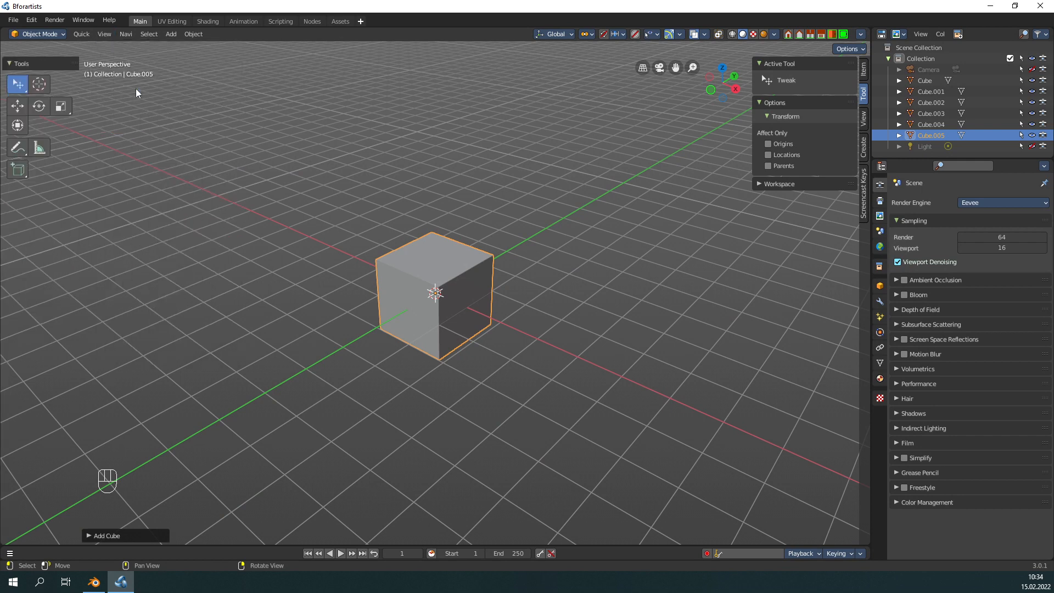
{"action": "left_click", "coordinate": [860, 34]}
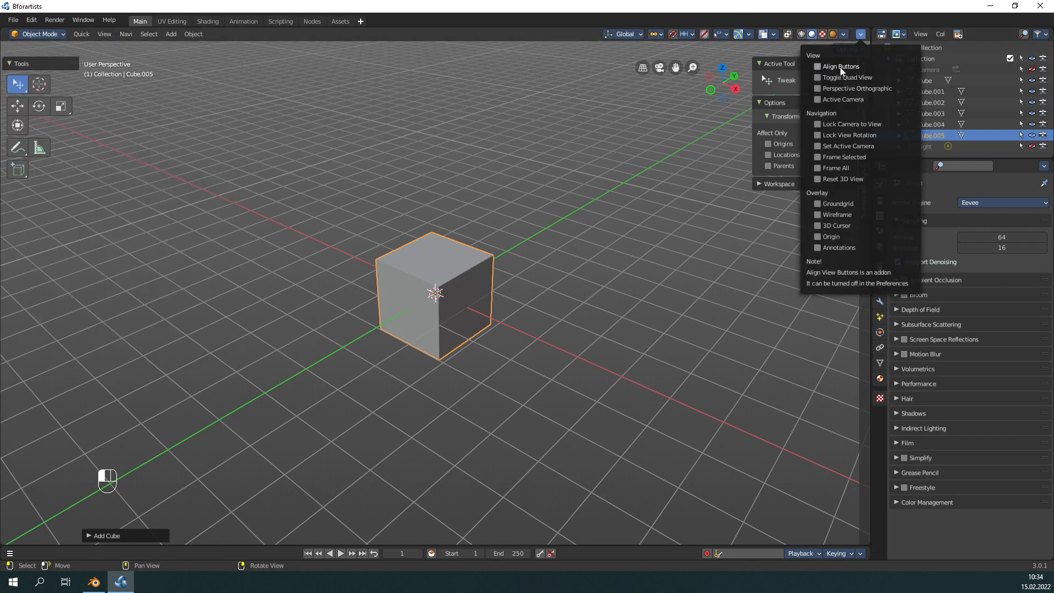
{"action": "left_click", "coordinate": [31, 19]}
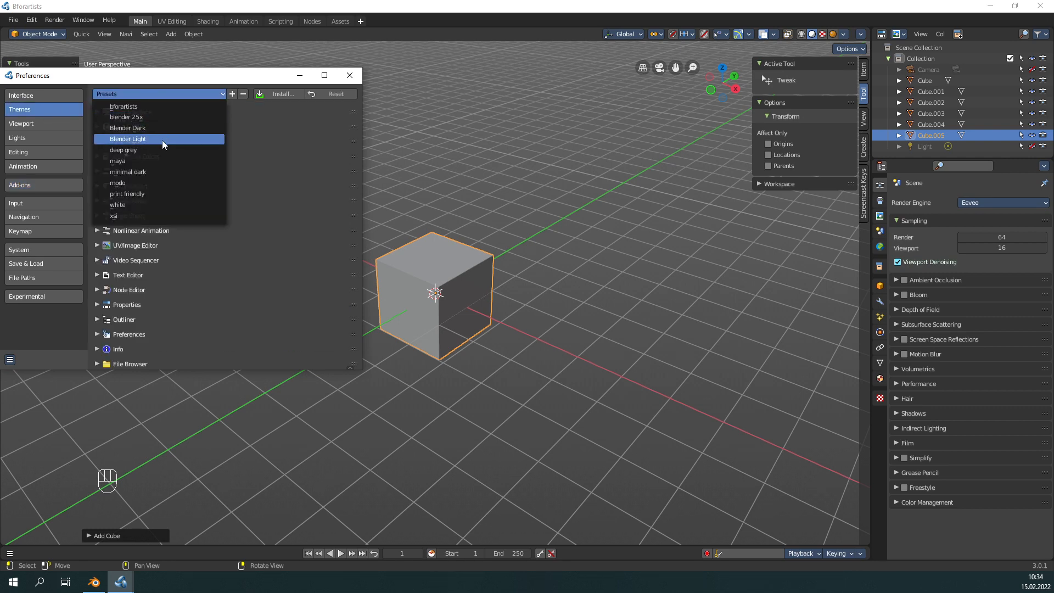
{"action": "left_click", "coordinate": [126, 128]}
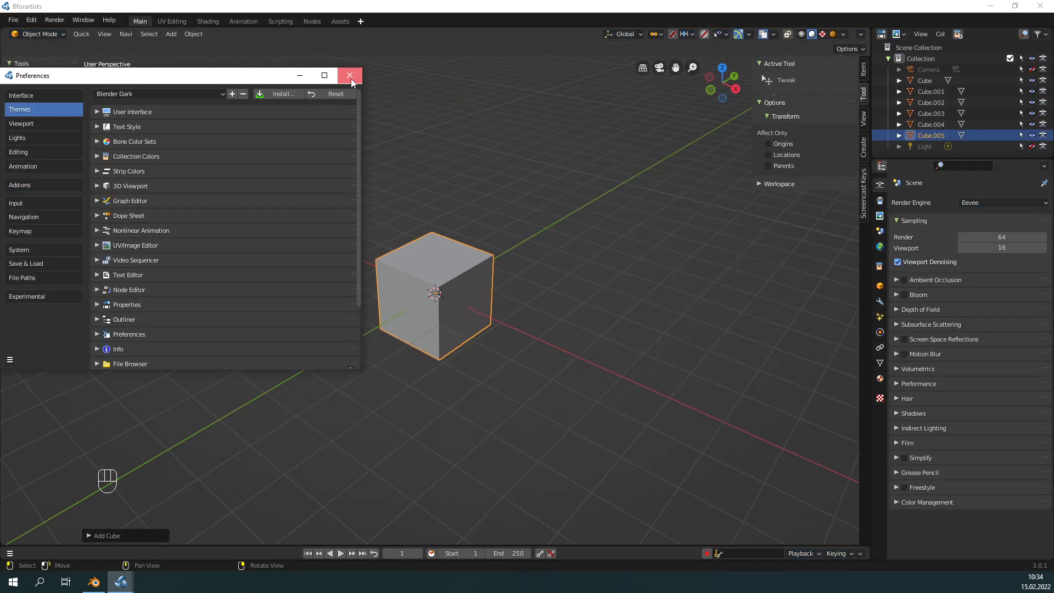
{"action": "left_click", "coordinate": [350, 74]}
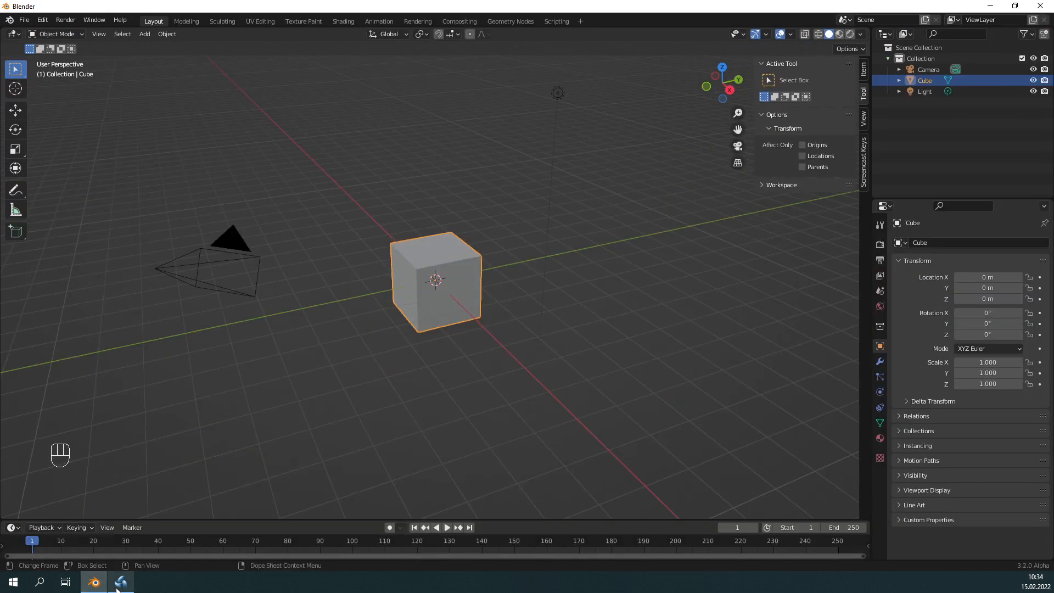
{"action": "left_click", "coordinate": [120, 582]}
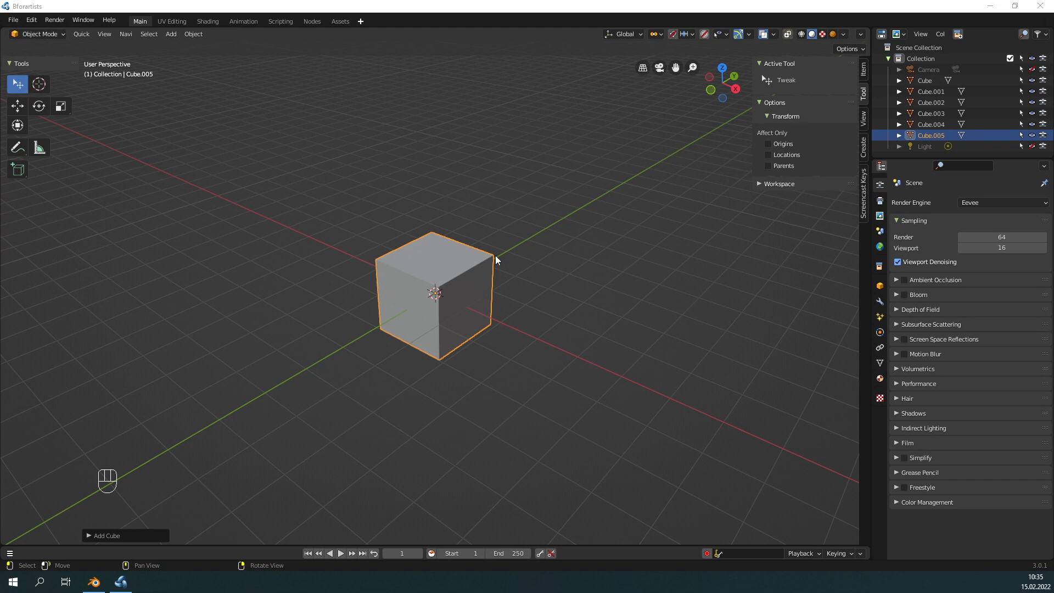
{"action": "mouse_move", "coordinate": [773, 321]}
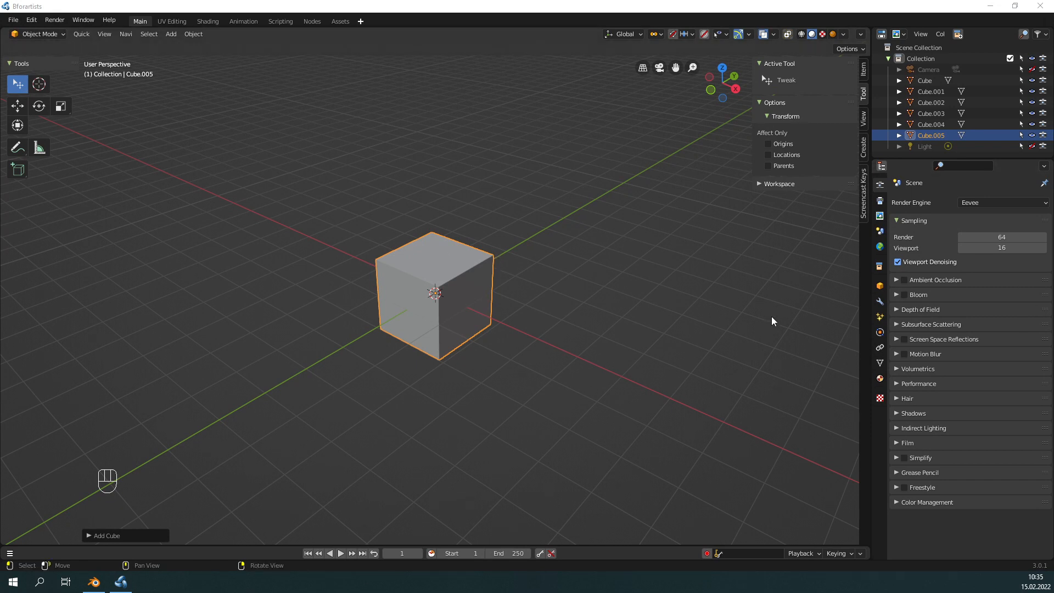
{"action": "mouse_move", "coordinate": [1012, 335]}
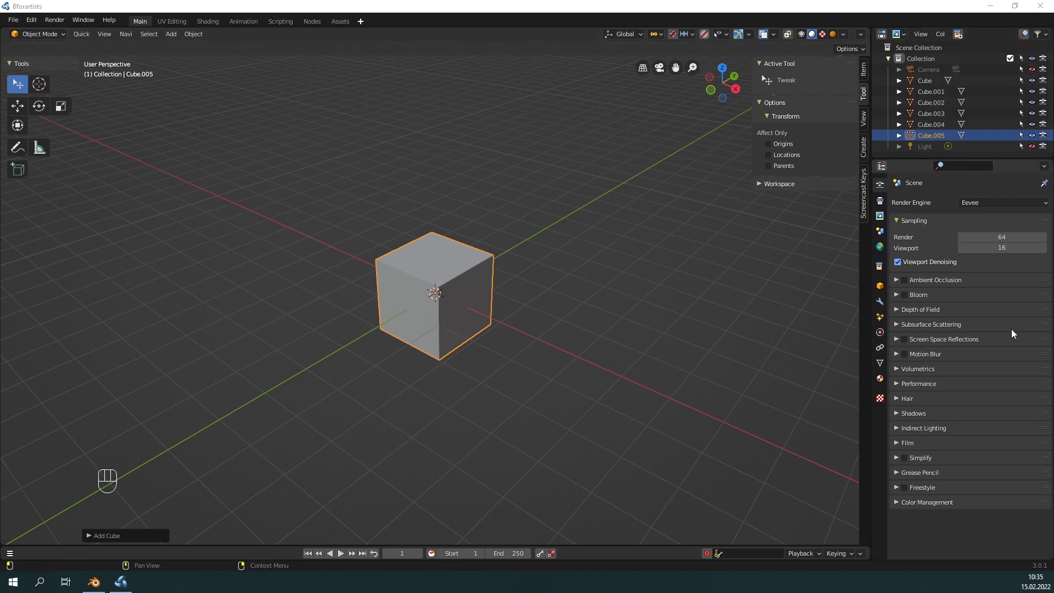
{"action": "mouse_move", "coordinate": [397, 278]}
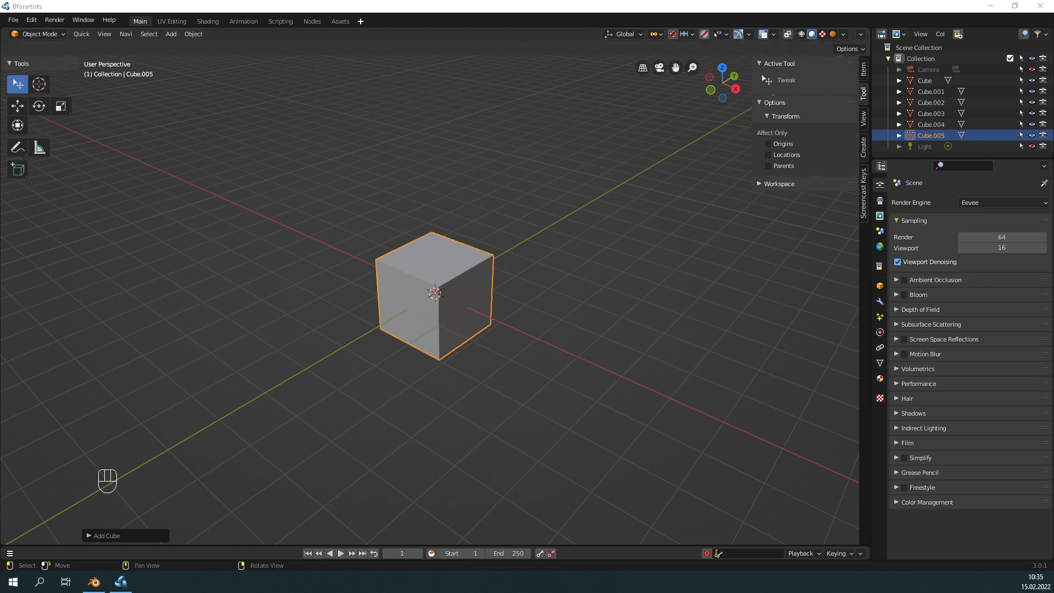
{"action": "mouse_move", "coordinate": [293, 284]}
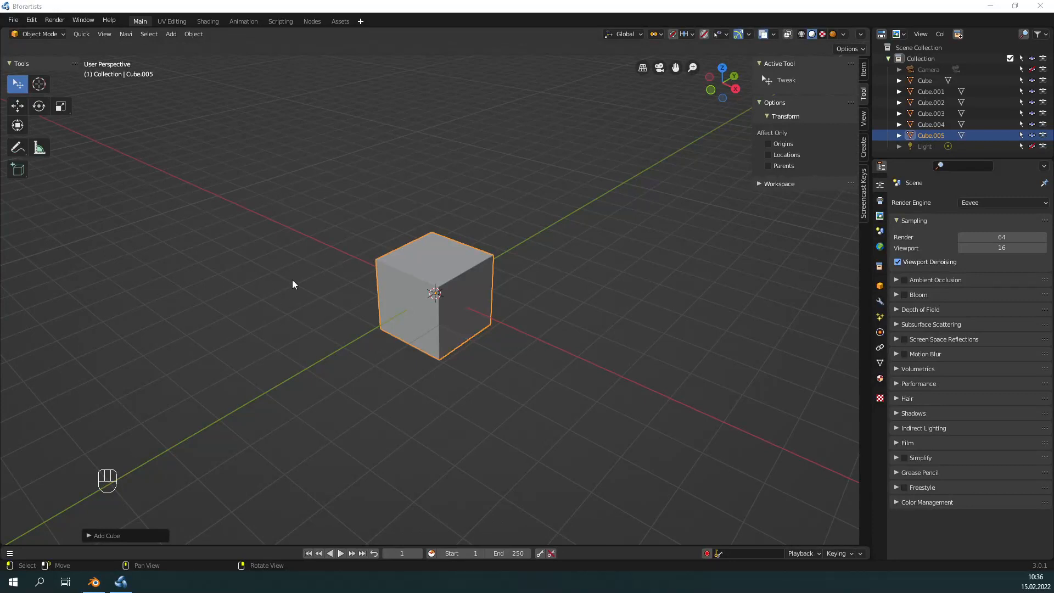
{"action": "mouse_move", "coordinate": [293, 273]}
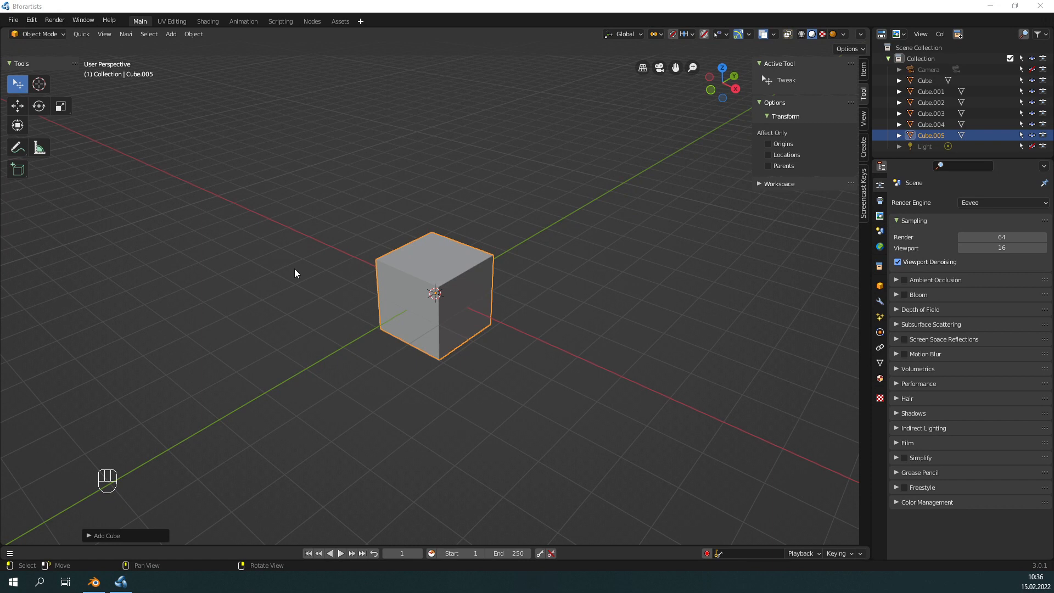
{"action": "mouse_move", "coordinate": [287, 276]}
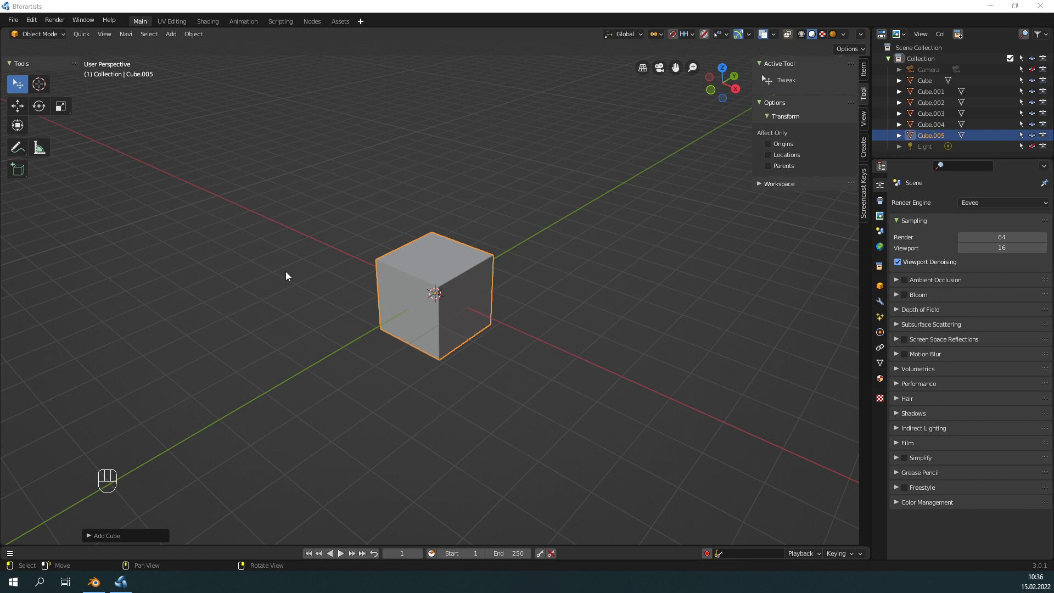
{"action": "mouse_move", "coordinate": [279, 274]}
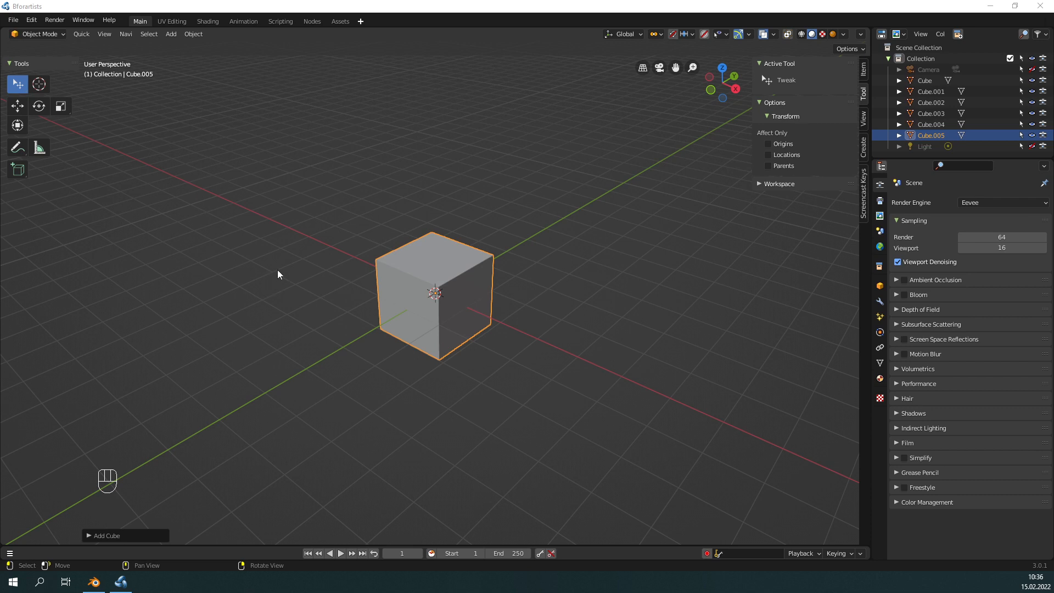
{"action": "mouse_move", "coordinate": [248, 278]}
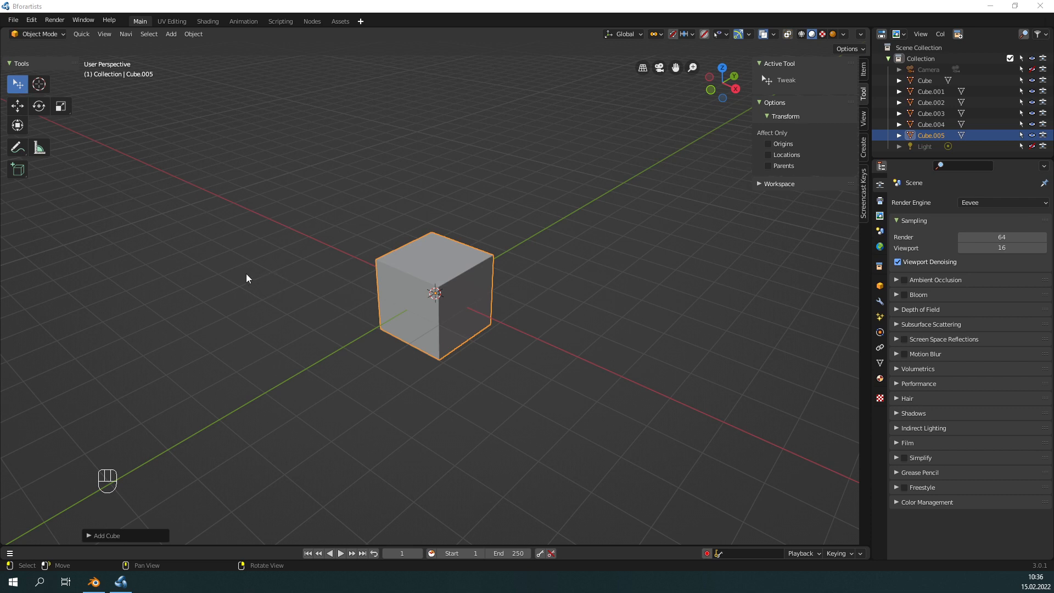
{"action": "mouse_move", "coordinate": [234, 284]}
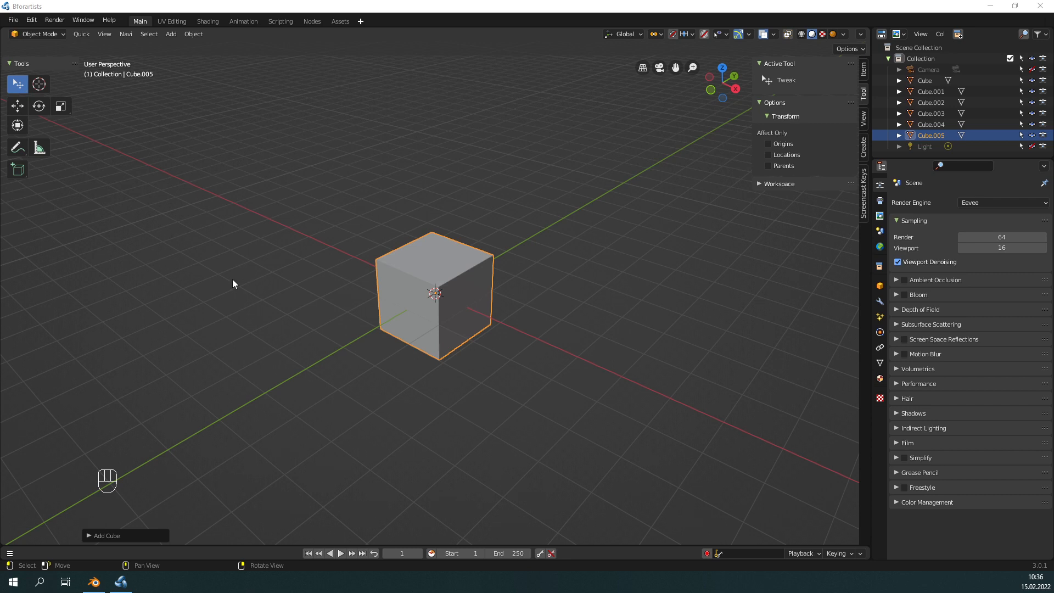
{"action": "mouse_move", "coordinate": [222, 284]}
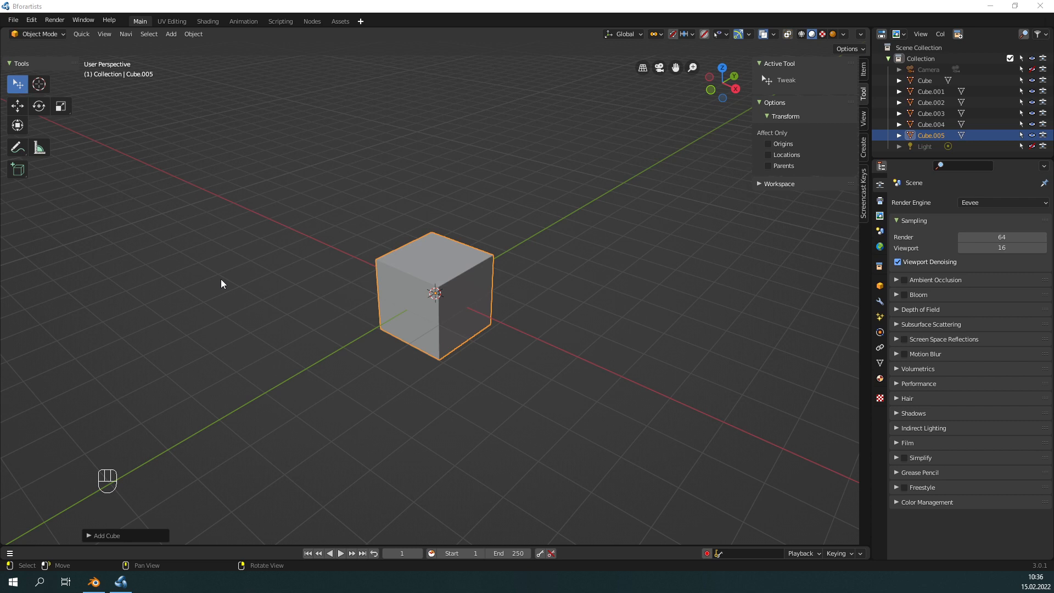
{"action": "mouse_move", "coordinate": [198, 284]}
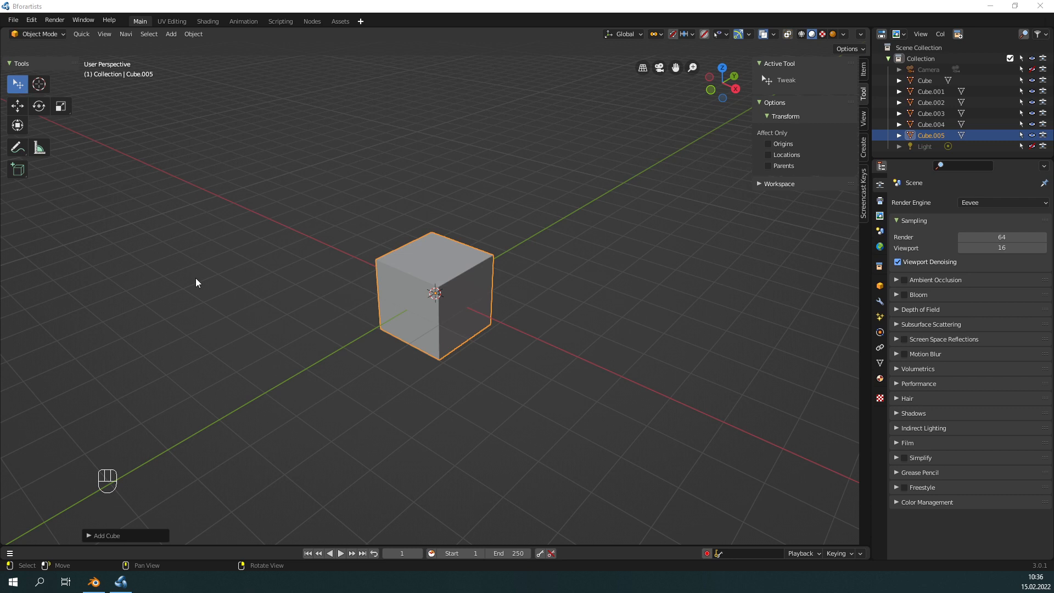
{"action": "mouse_move", "coordinate": [419, 273]}
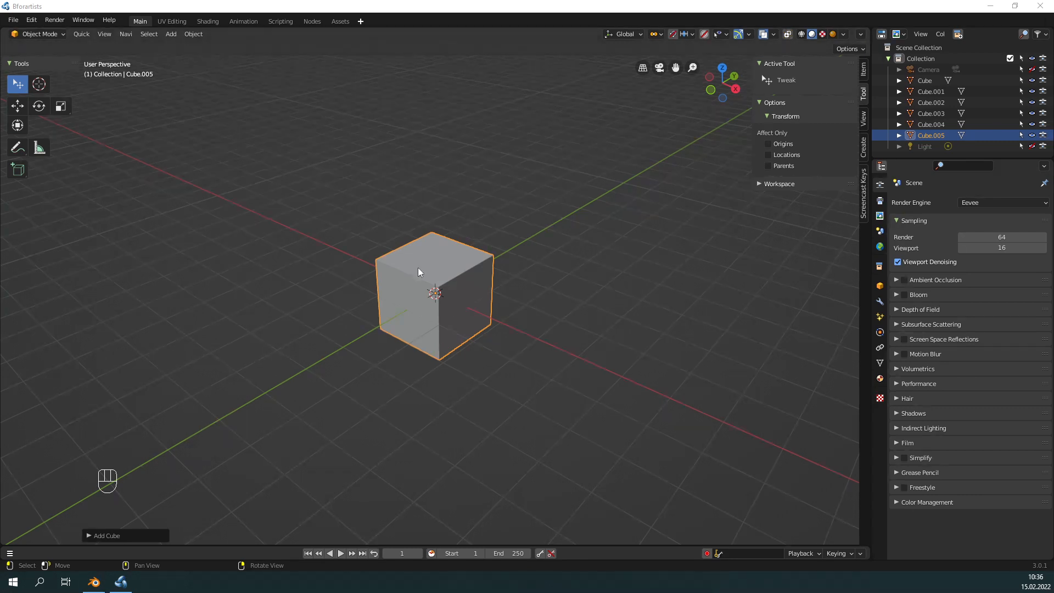
{"action": "mouse_move", "coordinate": [281, 308]}
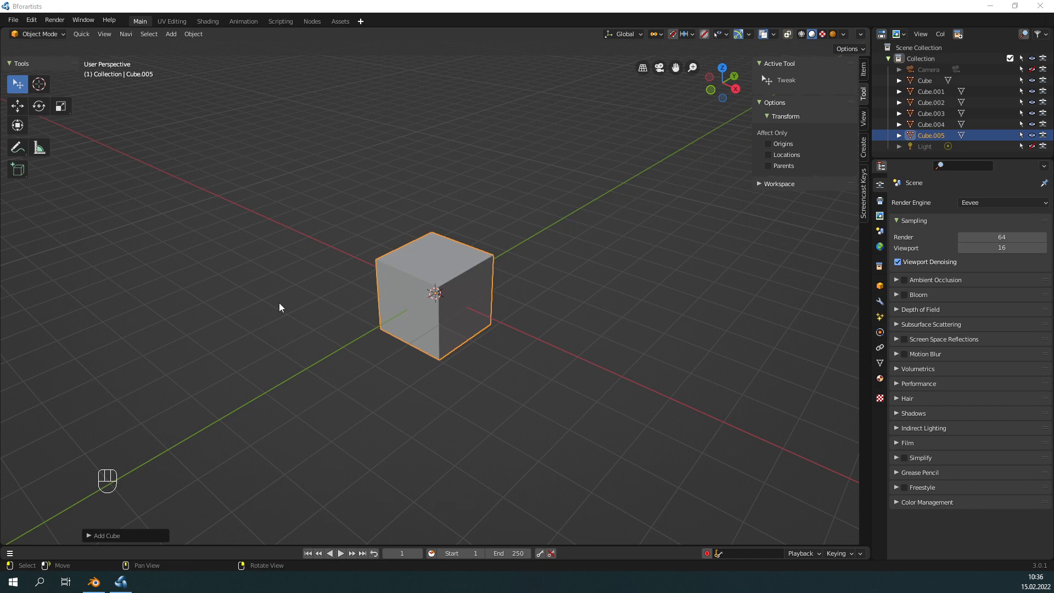
{"action": "mouse_move", "coordinate": [238, 328]}
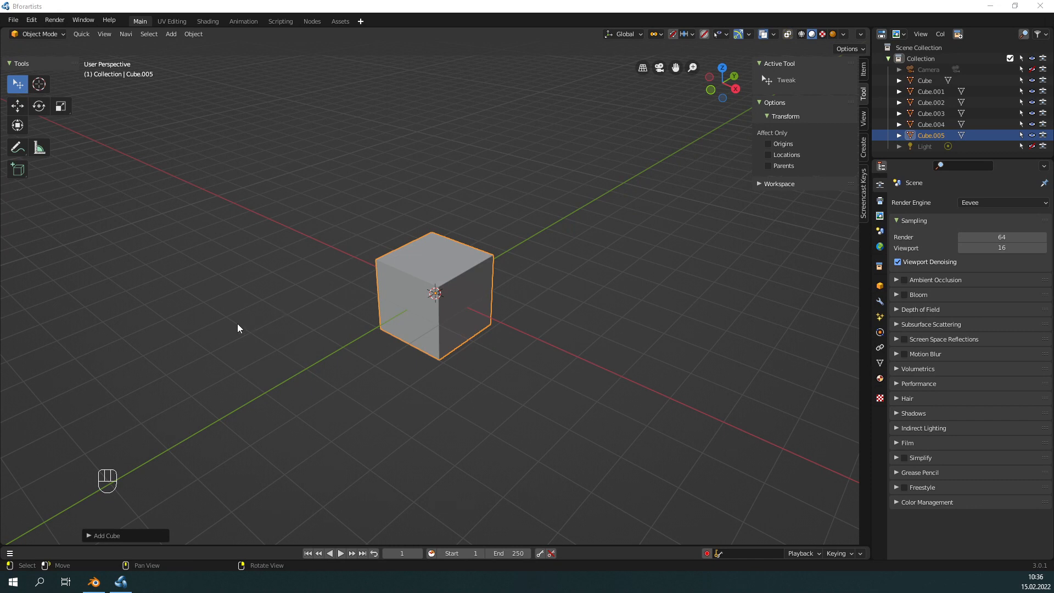
{"action": "mouse_move", "coordinate": [253, 329]}
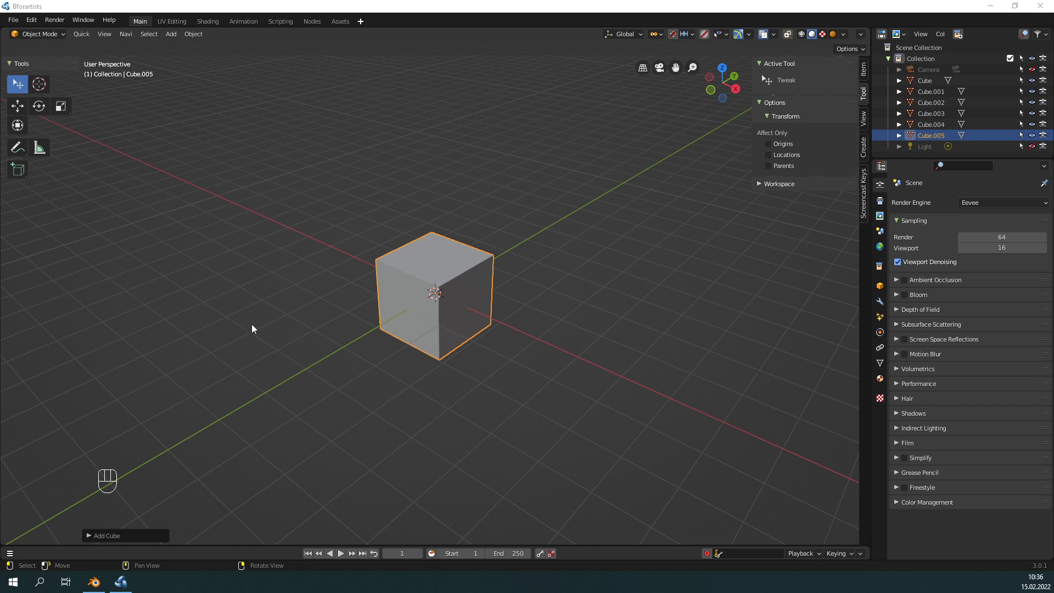
{"action": "mouse_move", "coordinate": [295, 332]}
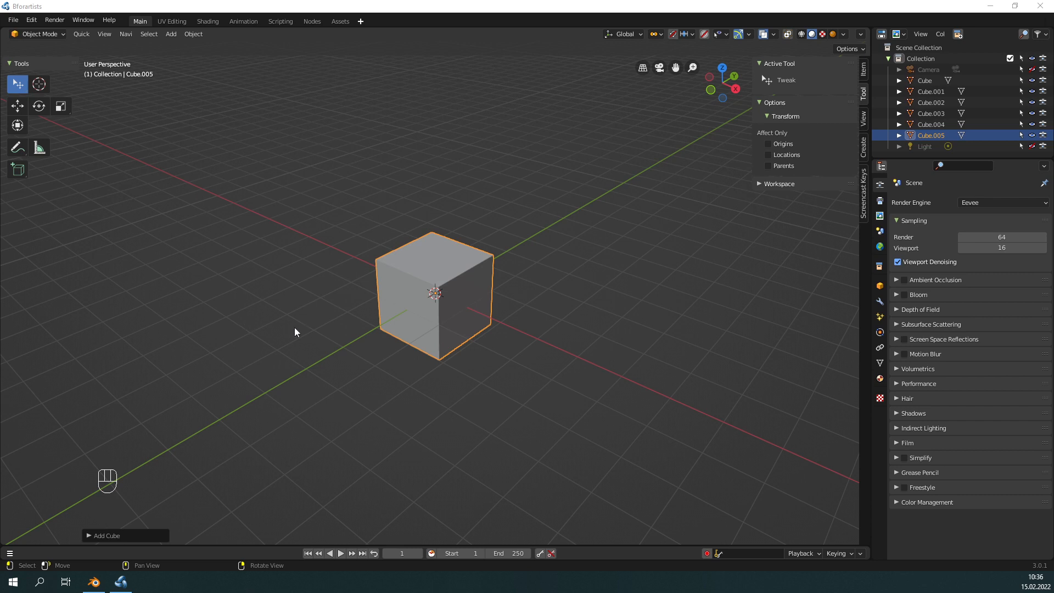
- Select all six cubes overlapping at the origin, keeping Cube.005 active
{"action": "key", "text": "i"}
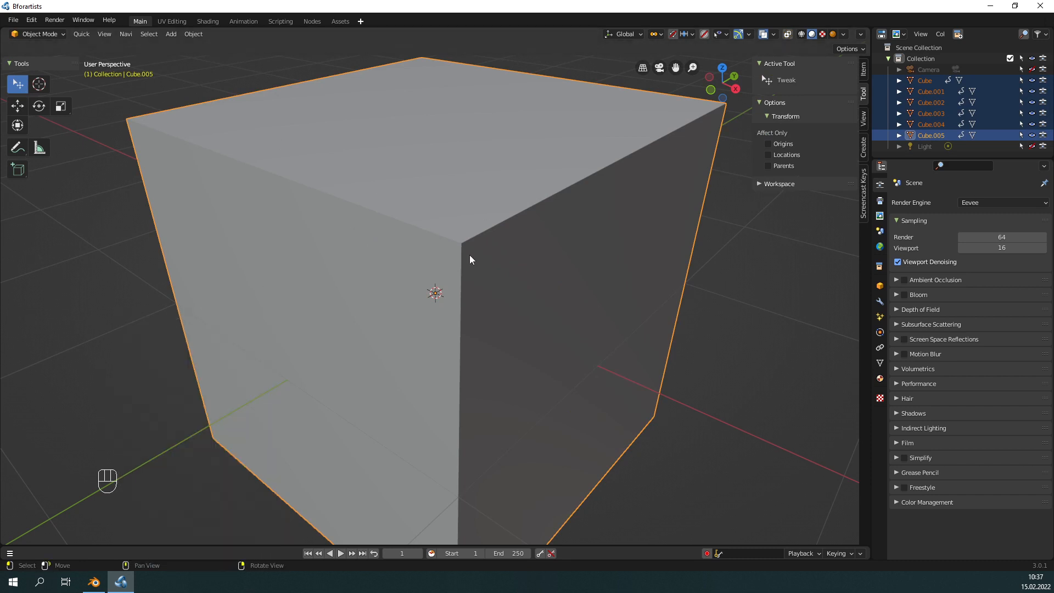
{"action": "mouse_move", "coordinate": [447, 317]}
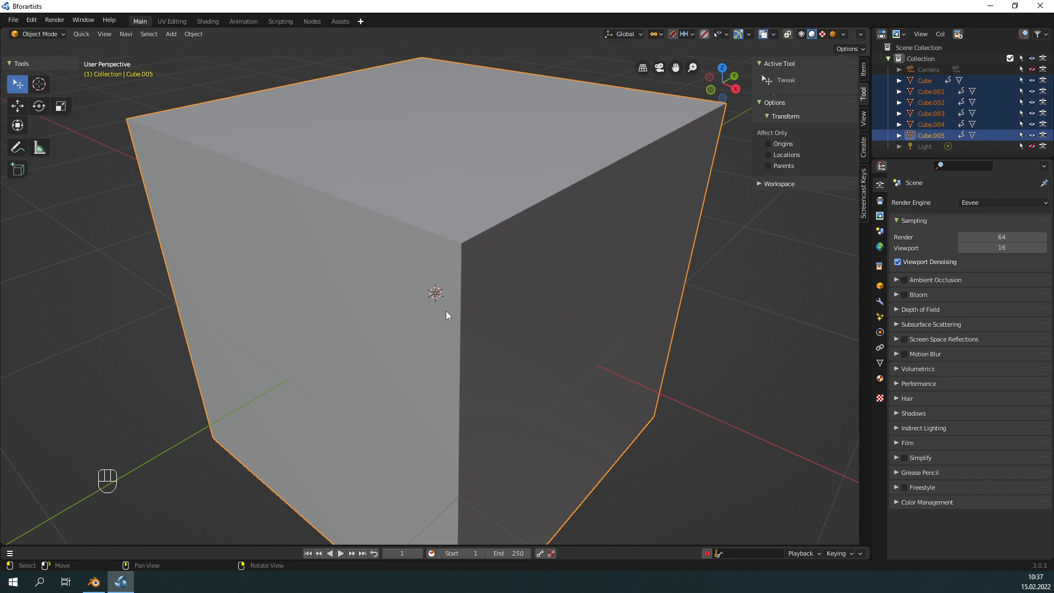
{"action": "mouse_move", "coordinate": [441, 306]}
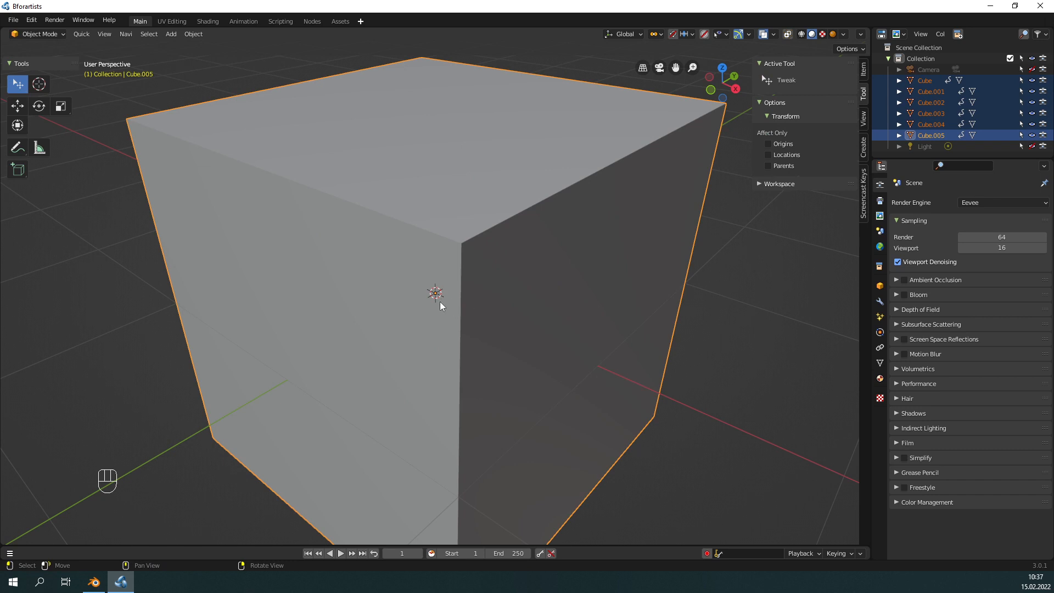
{"action": "mouse_move", "coordinate": [429, 298]}
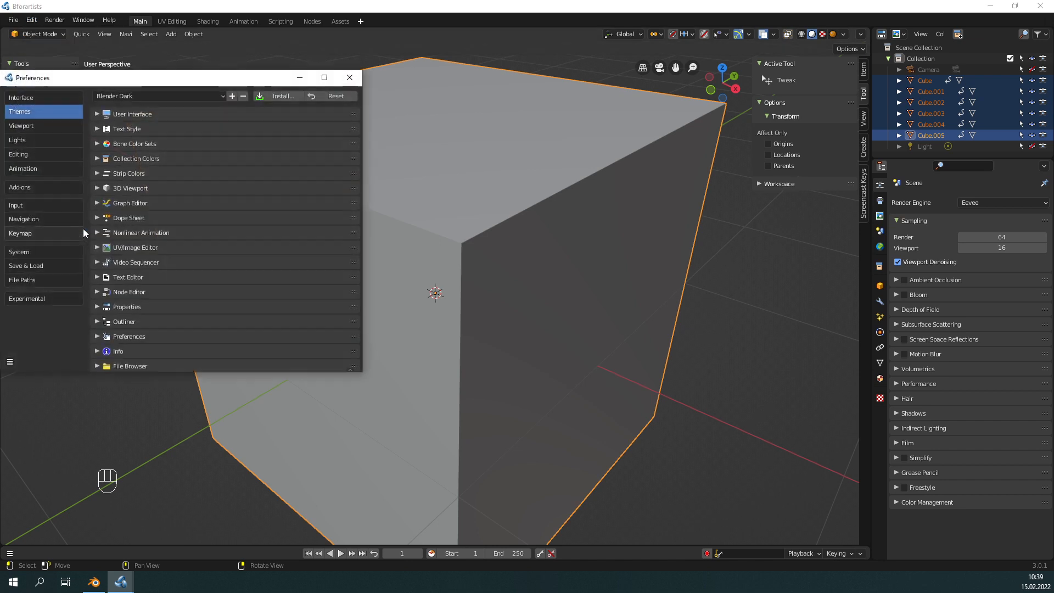
{"action": "left_click", "coordinate": [20, 234]}
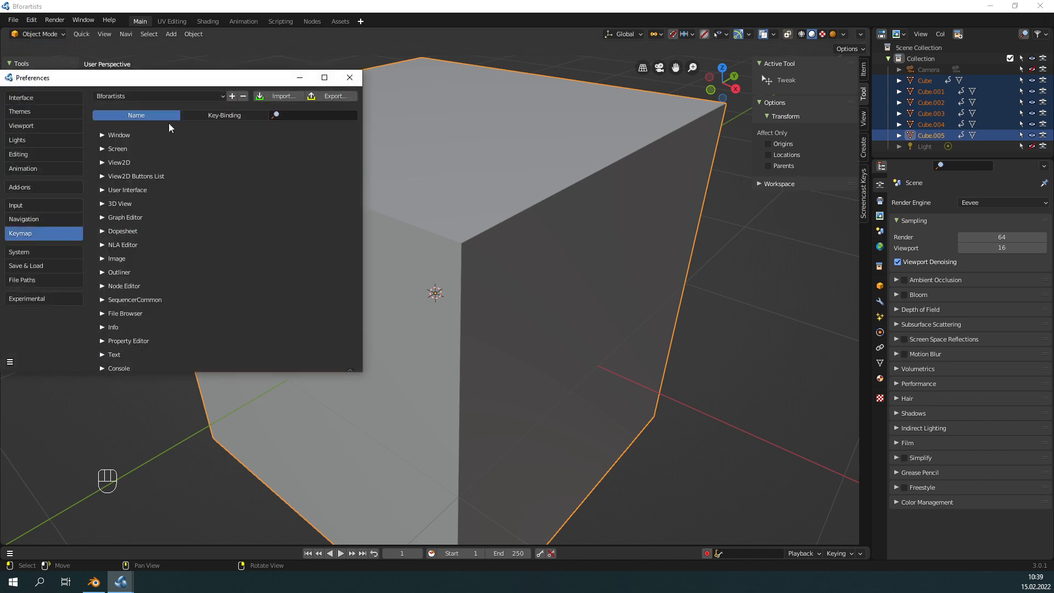
{"action": "left_click", "coordinate": [162, 95]}
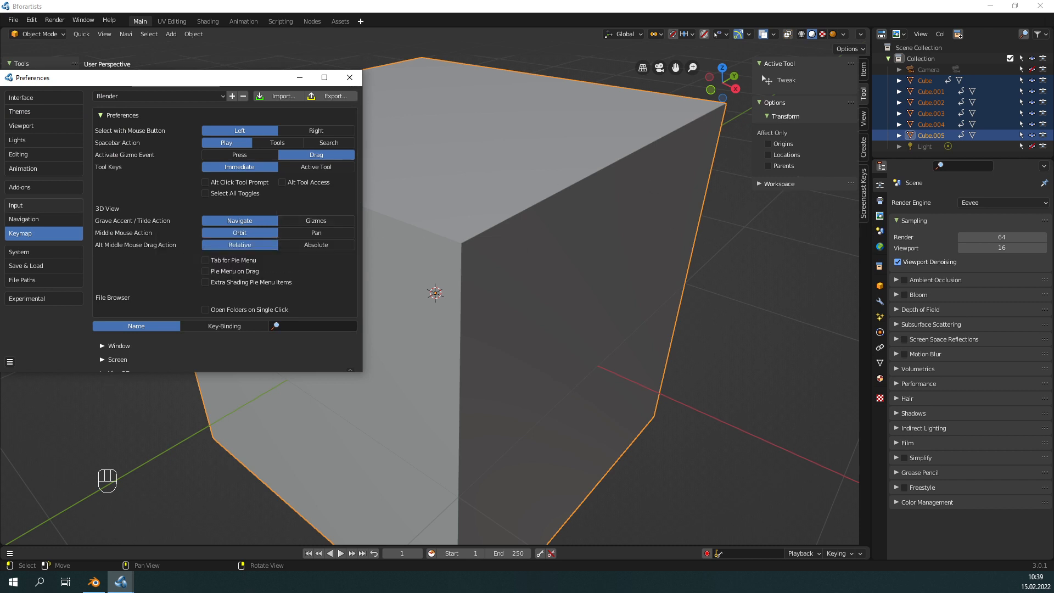
{"action": "mouse_move", "coordinate": [239, 130]}
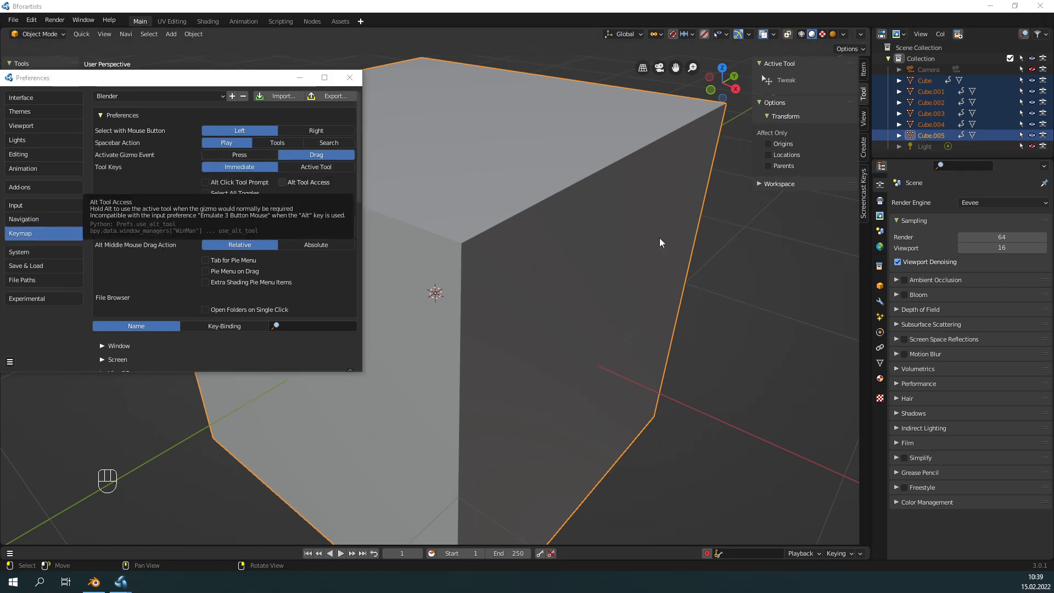
{"action": "mouse_move", "coordinate": [561, 258]}
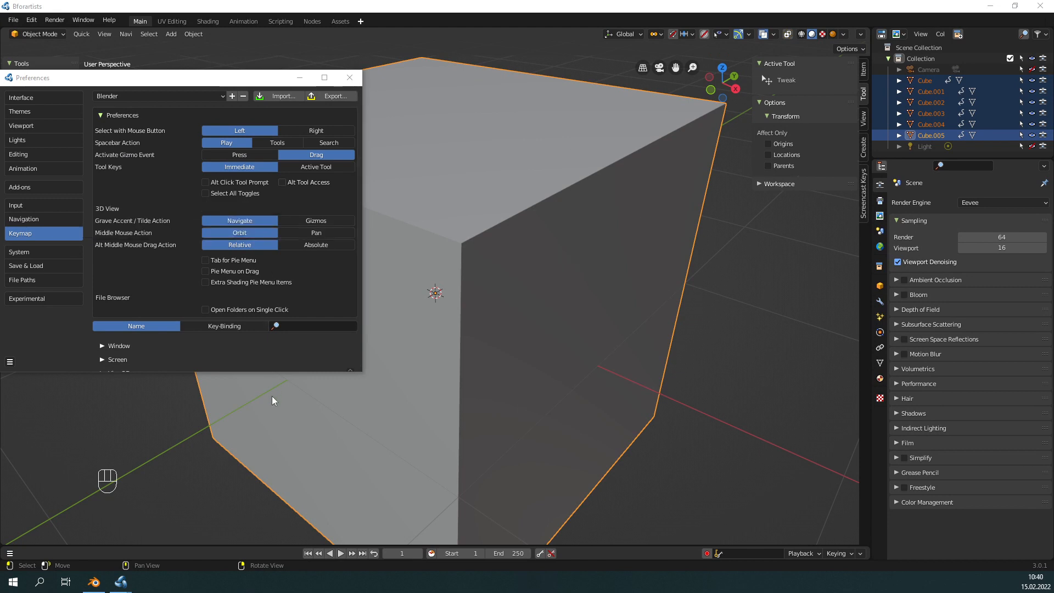
{"action": "mouse_move", "coordinate": [424, 433]}
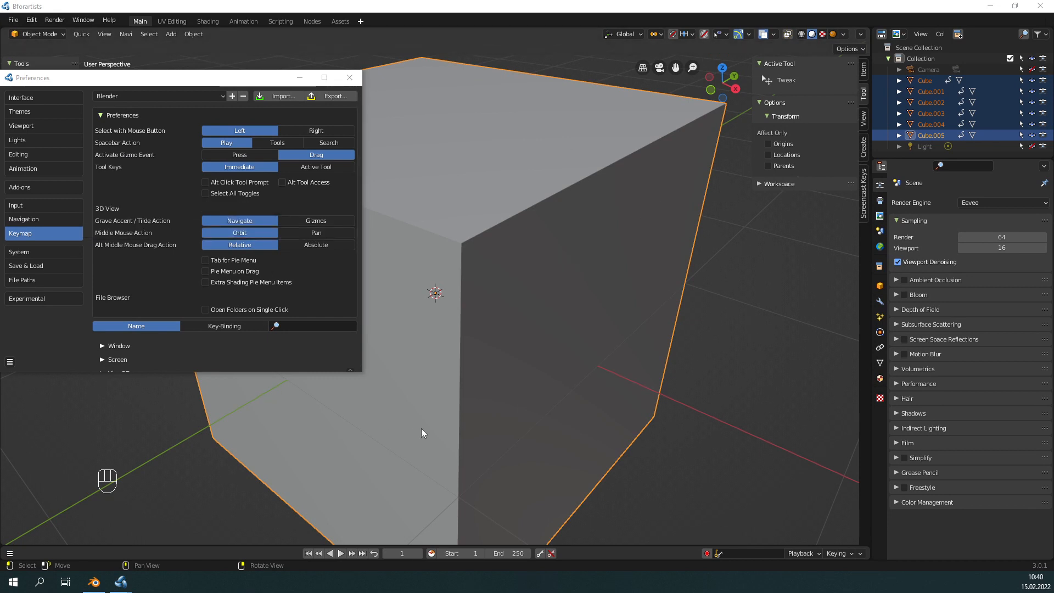
{"action": "mouse_move", "coordinate": [393, 426]}
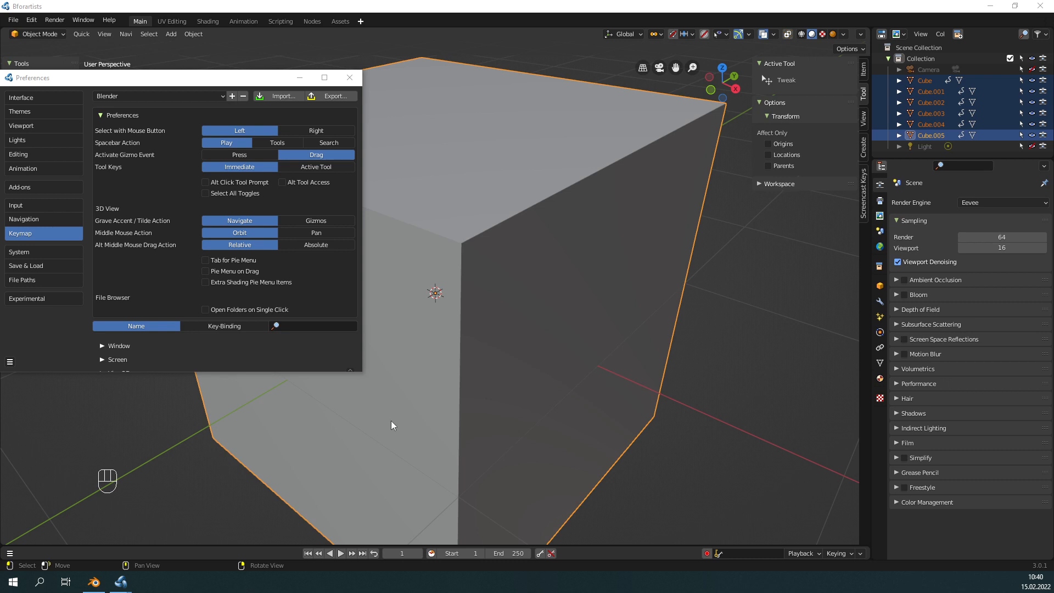
{"action": "mouse_move", "coordinate": [363, 435]}
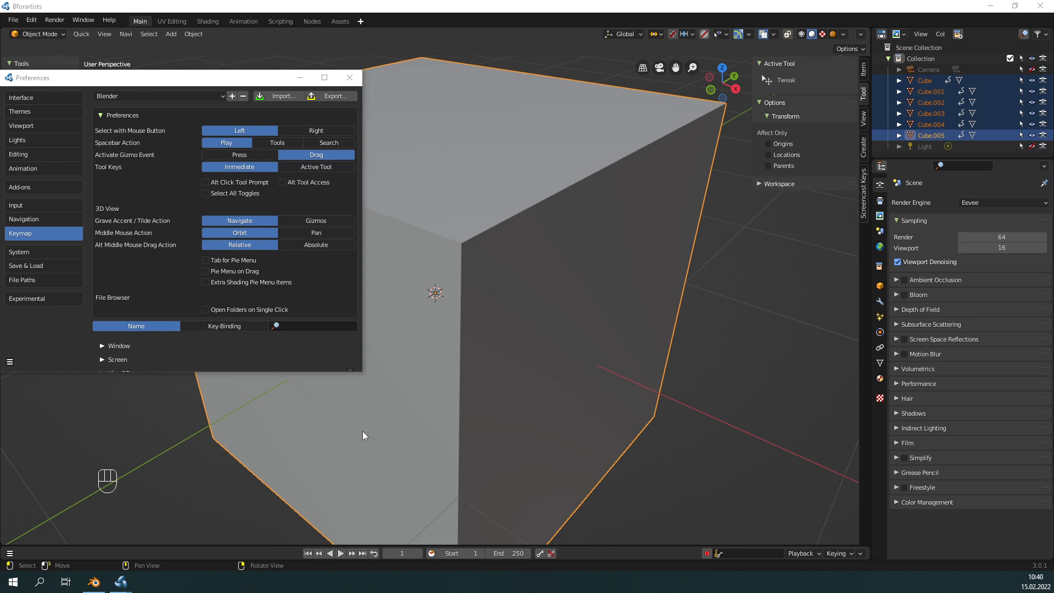
{"action": "mouse_move", "coordinate": [344, 441]}
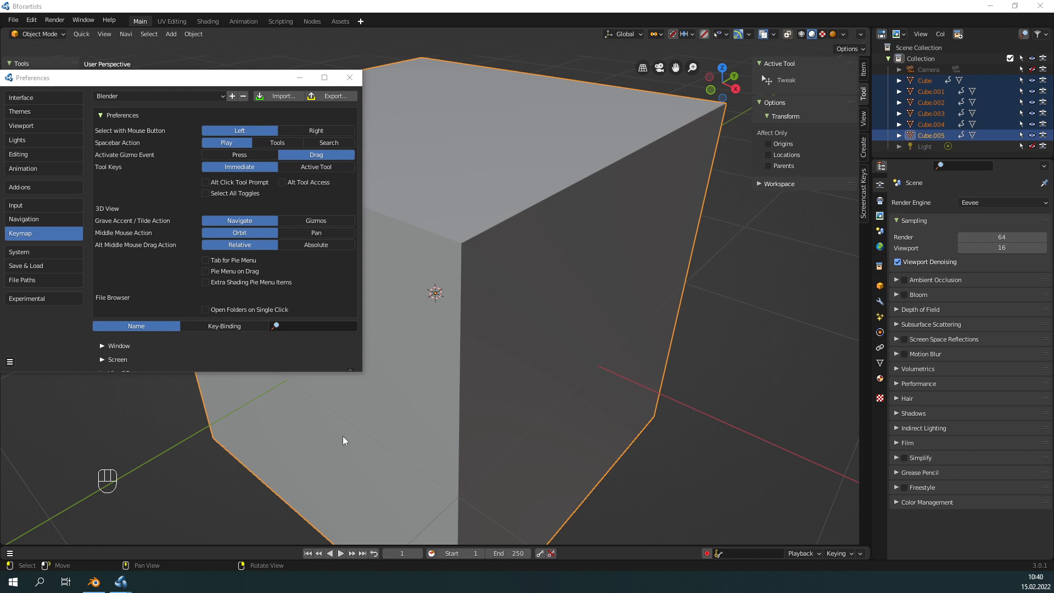
{"action": "left_click", "coordinate": [931, 91]}
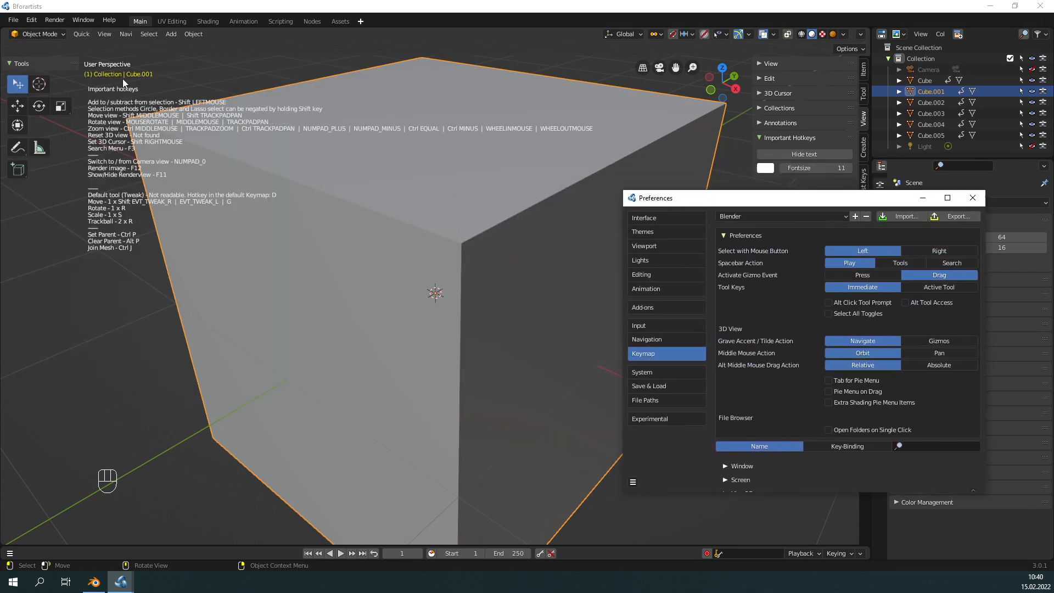
{"action": "mouse_move", "coordinate": [128, 136]}
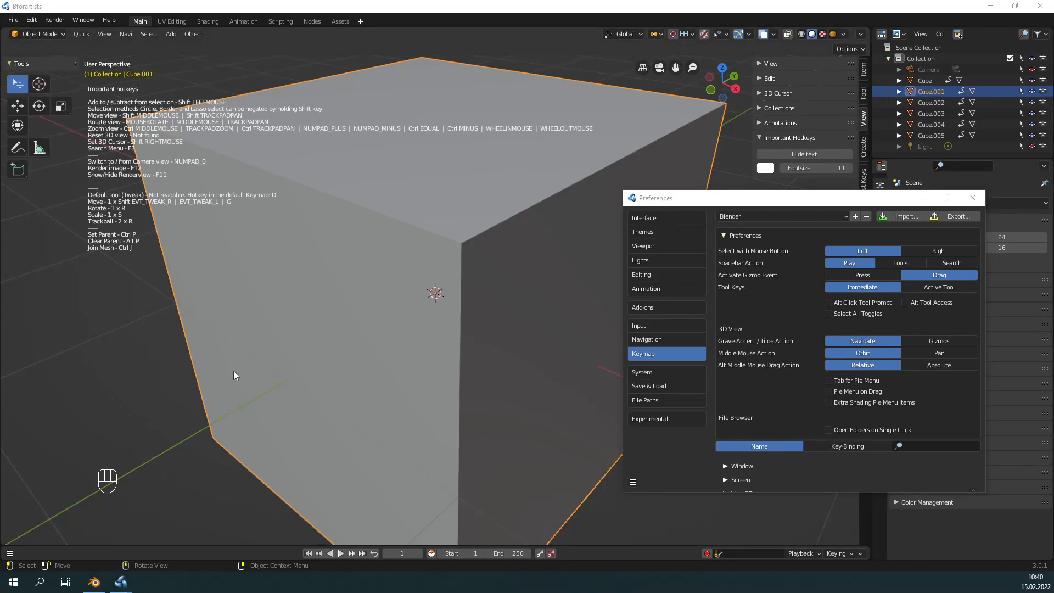
{"action": "mouse_move", "coordinate": [235, 316]}
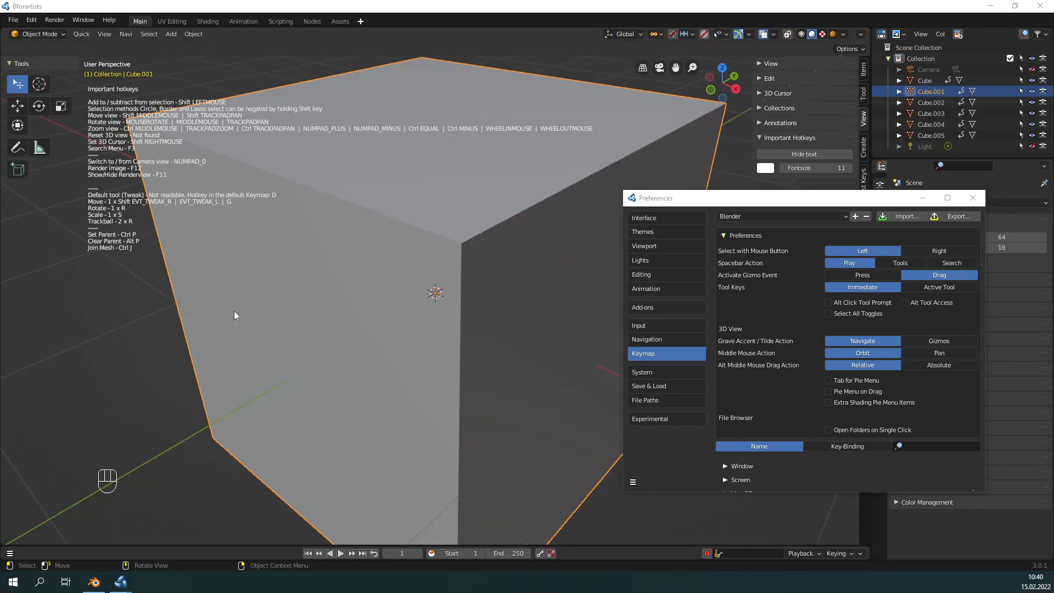
{"action": "mouse_move", "coordinate": [348, 353]}
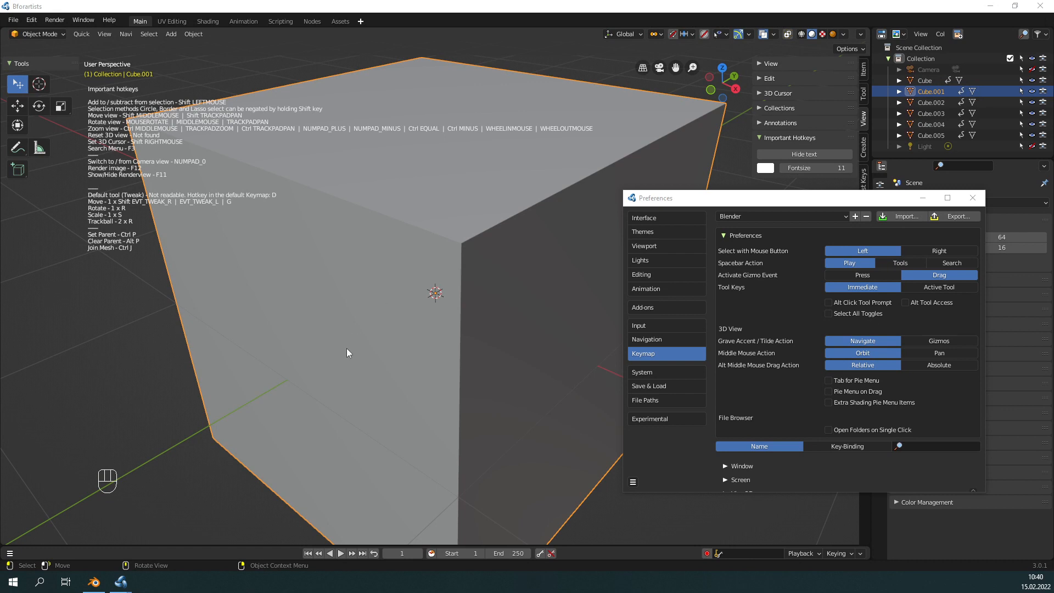
{"action": "mouse_move", "coordinate": [973, 198]}
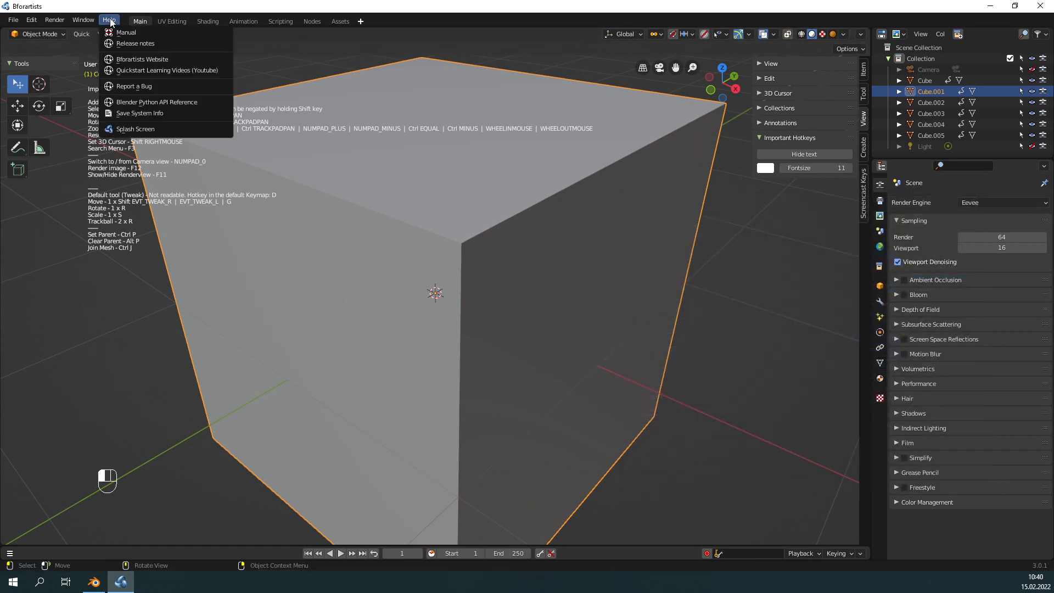
{"action": "mouse_move", "coordinate": [167, 70]}
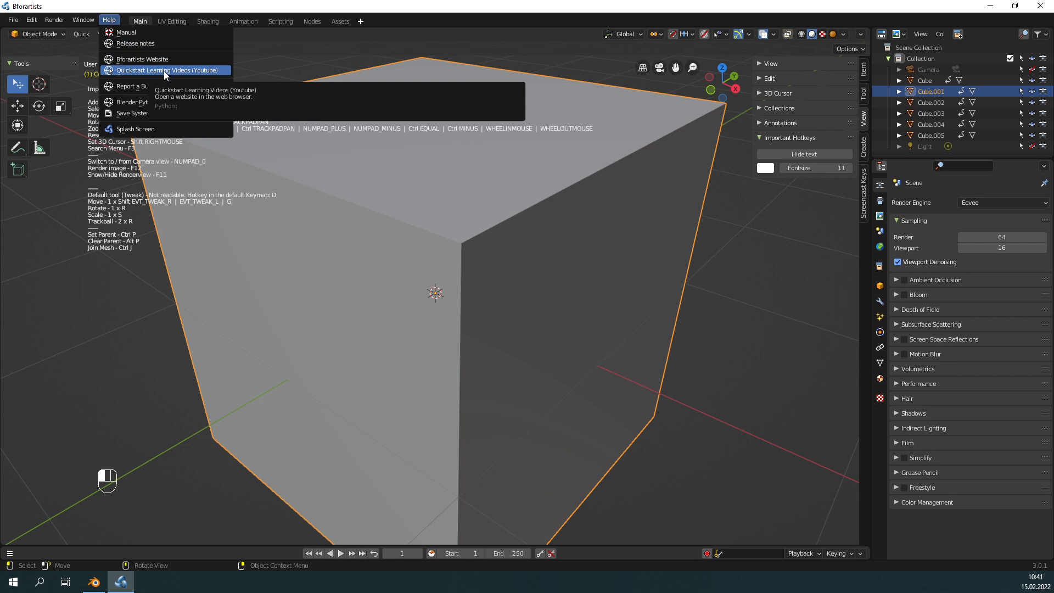
- Choose Quickstart Learning Videos (Youtube) from the Help options
{"action": "left_click", "coordinate": [254, 327]}
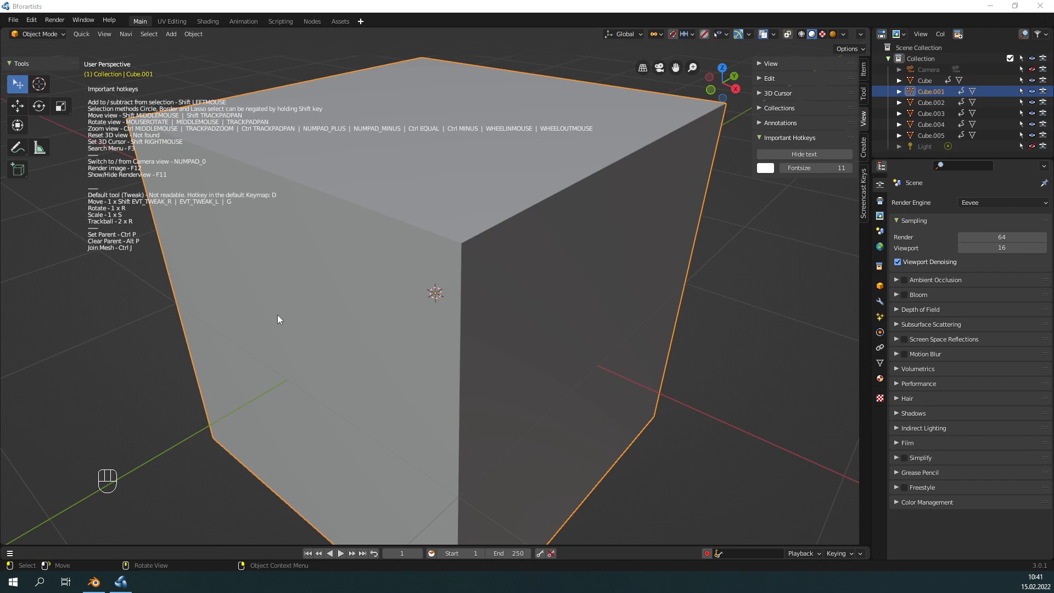
{"action": "mouse_move", "coordinate": [312, 326]}
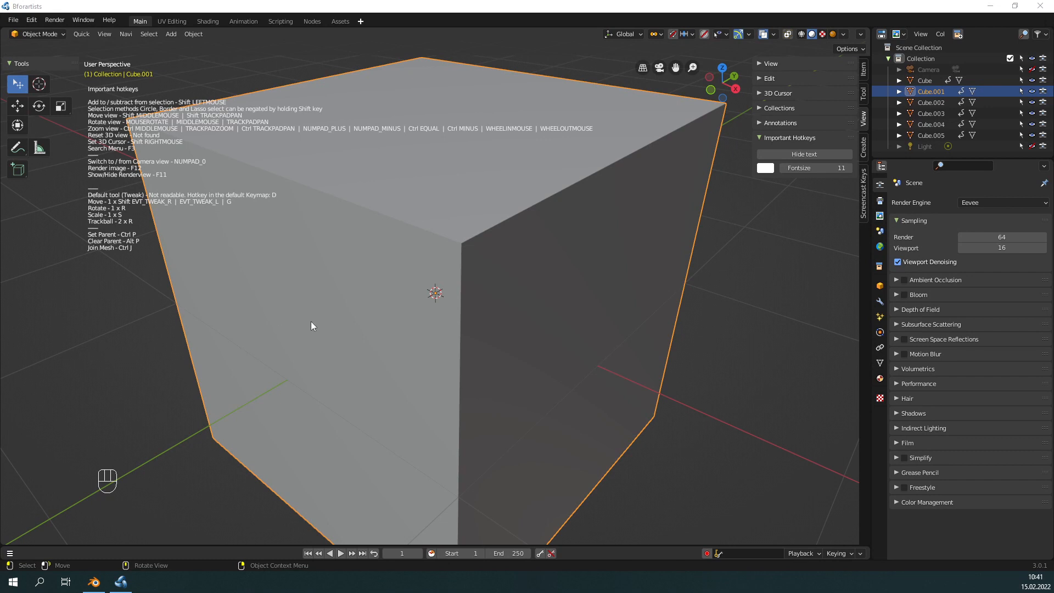
{"action": "mouse_move", "coordinate": [287, 317]}
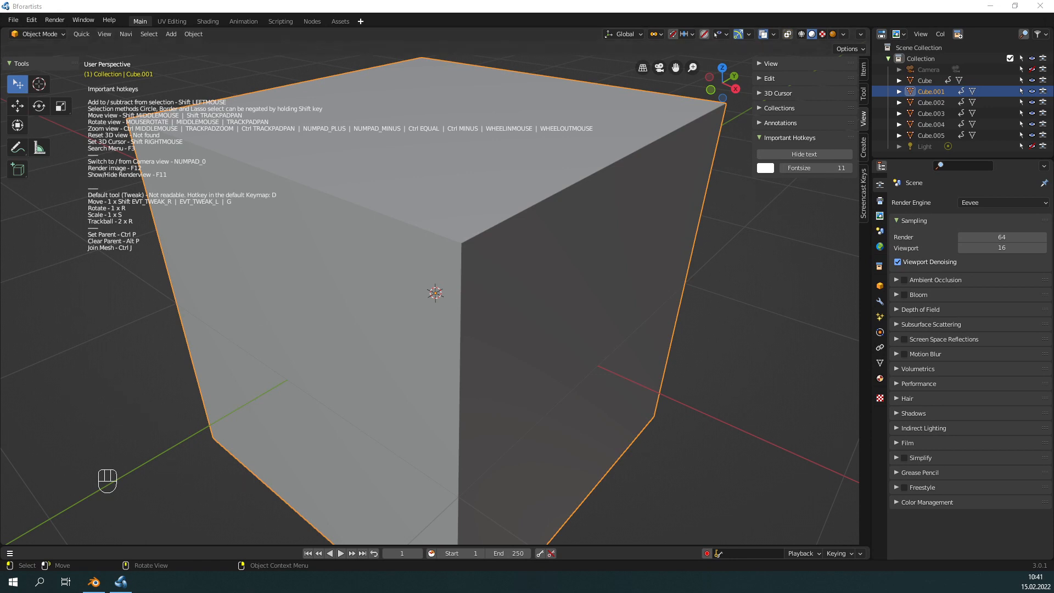
{"action": "mouse_move", "coordinate": [367, 326]}
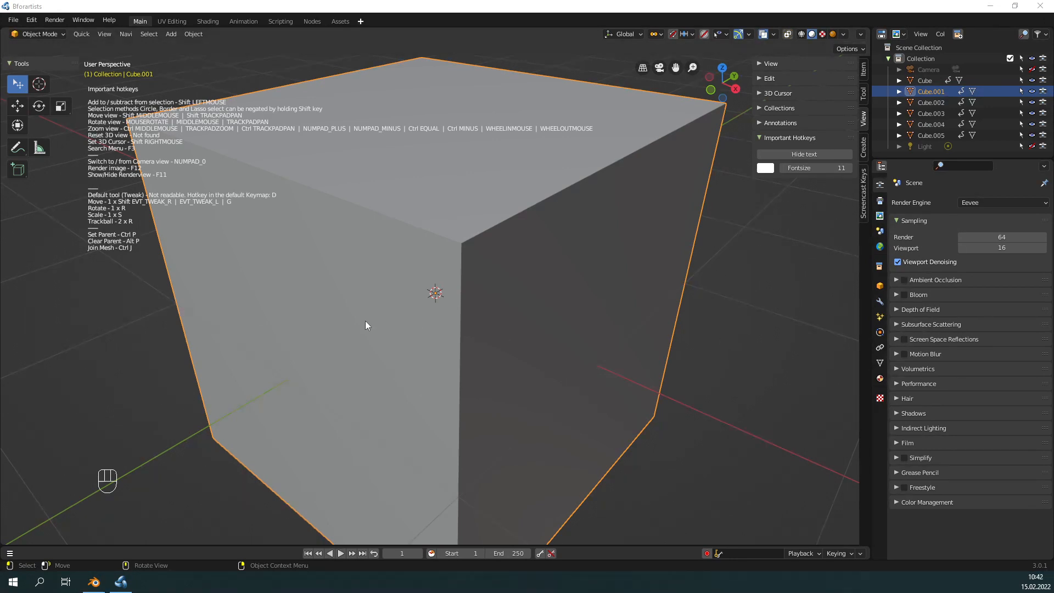
{"action": "mouse_move", "coordinate": [348, 315]}
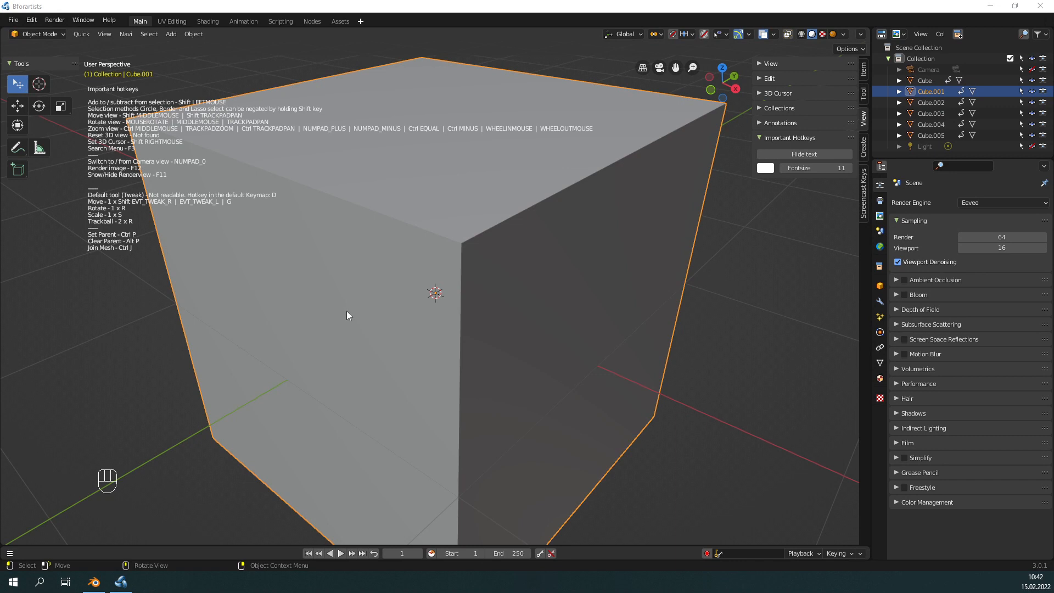
{"action": "mouse_move", "coordinate": [296, 335]}
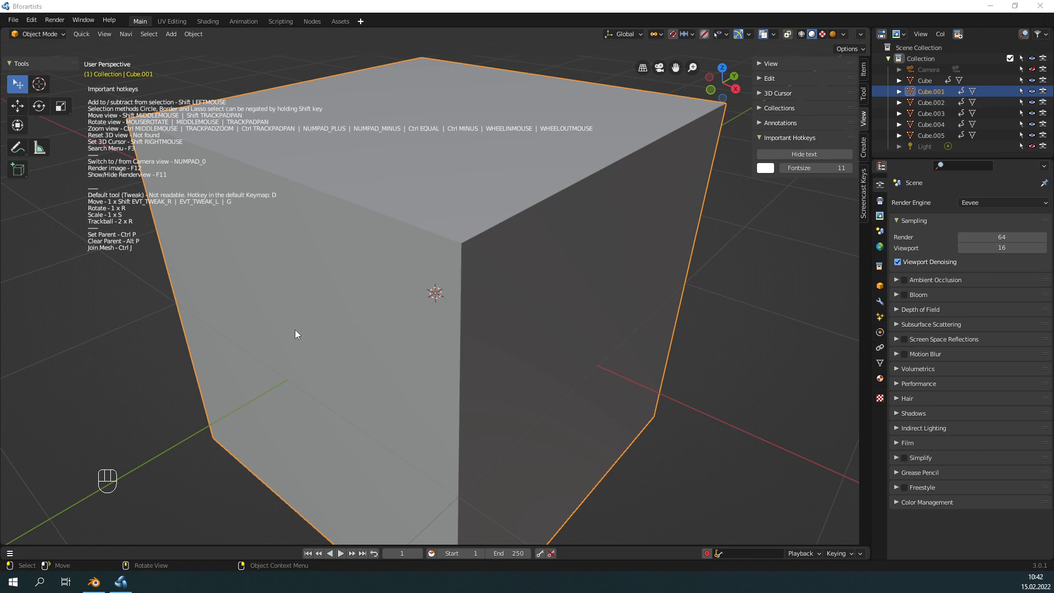
{"action": "mouse_move", "coordinate": [877, 373]}
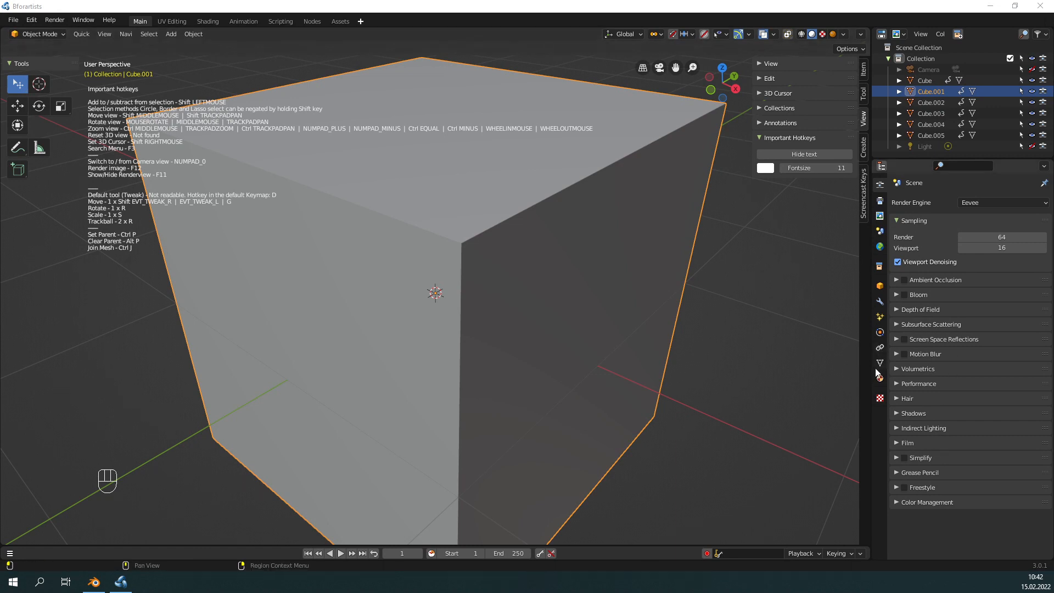
- Show Cube.001's Object Data properties, including vertex groups, shape keys and Normals
{"action": "left_click", "coordinate": [880, 362]}
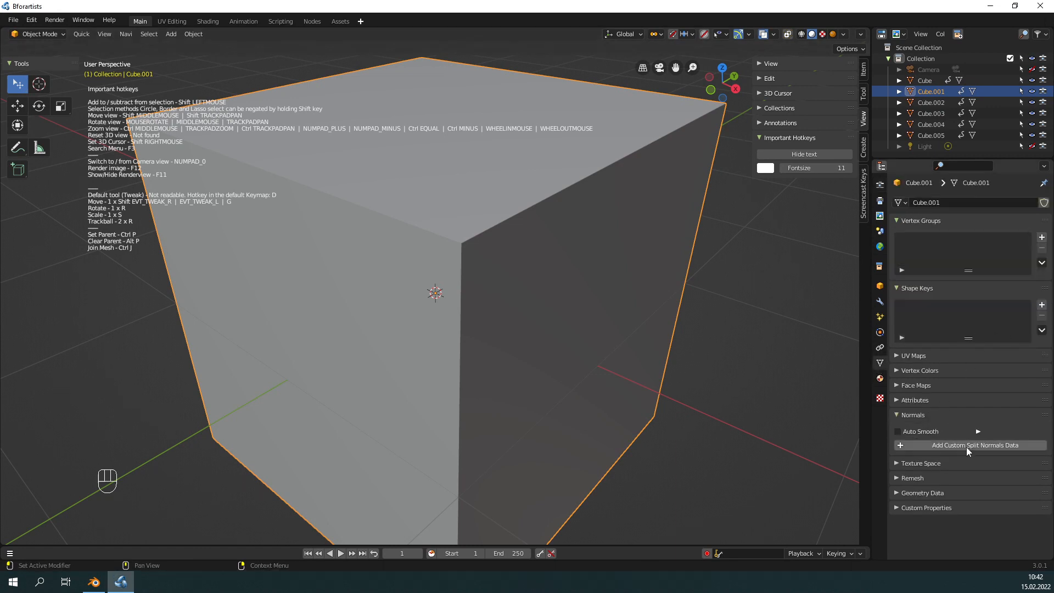
{"action": "mouse_move", "coordinate": [913, 431]}
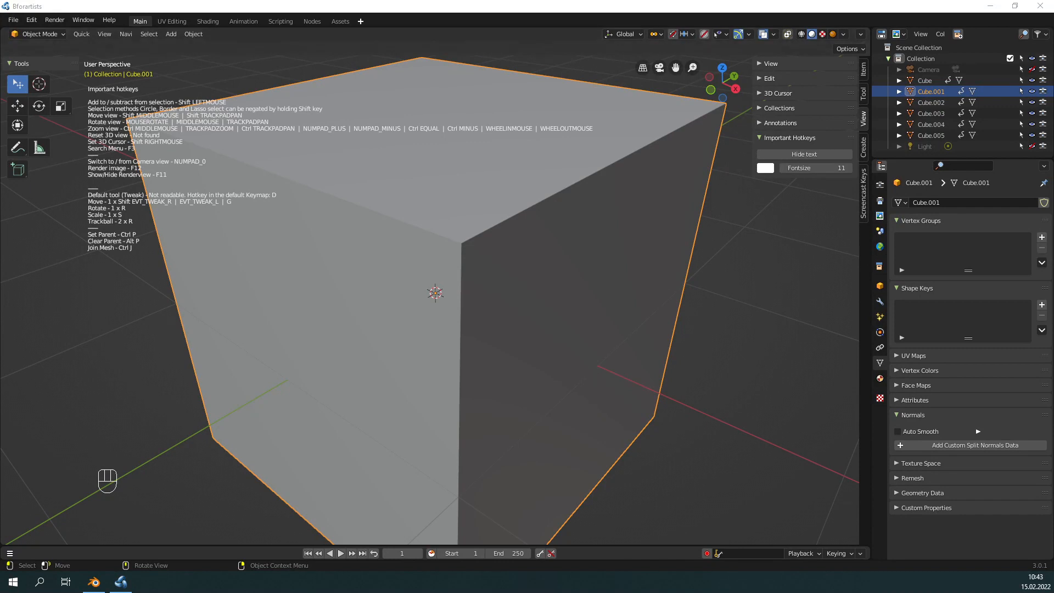
{"action": "mouse_move", "coordinate": [461, 356]}
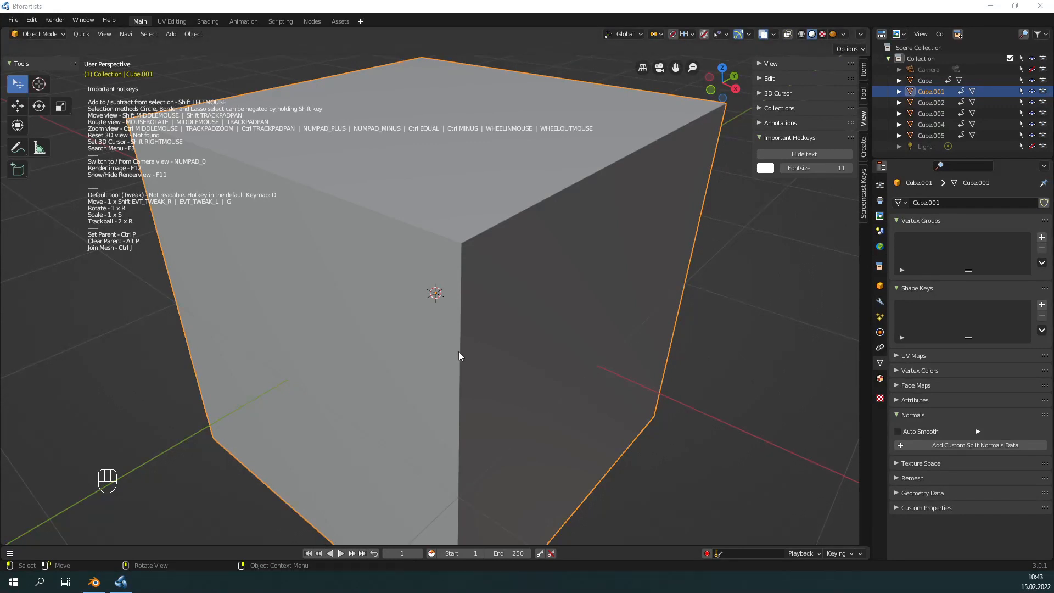
{"action": "mouse_move", "coordinate": [400, 383]}
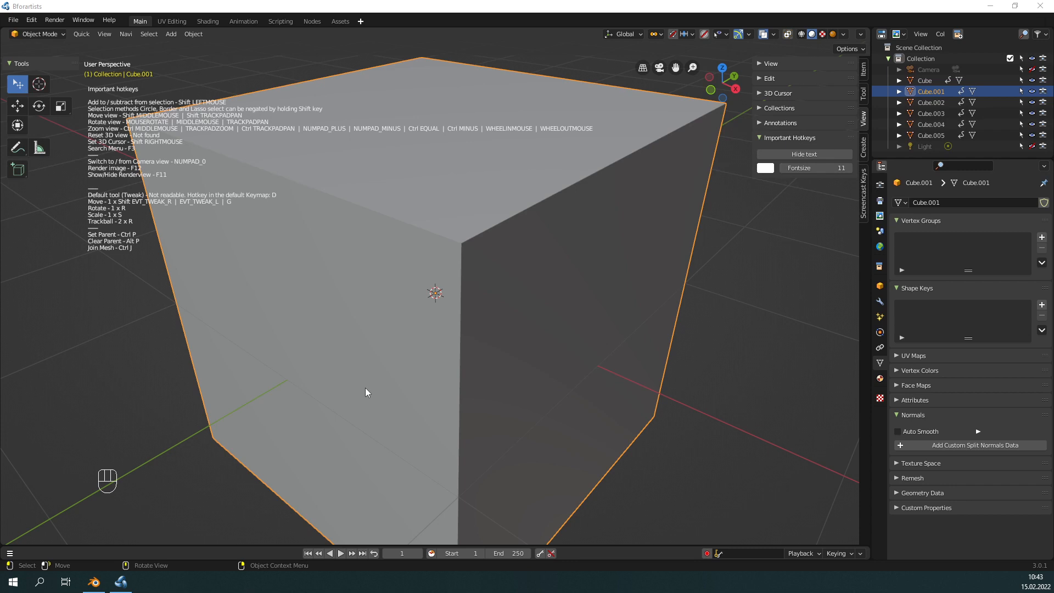
{"action": "mouse_move", "coordinate": [422, 397]}
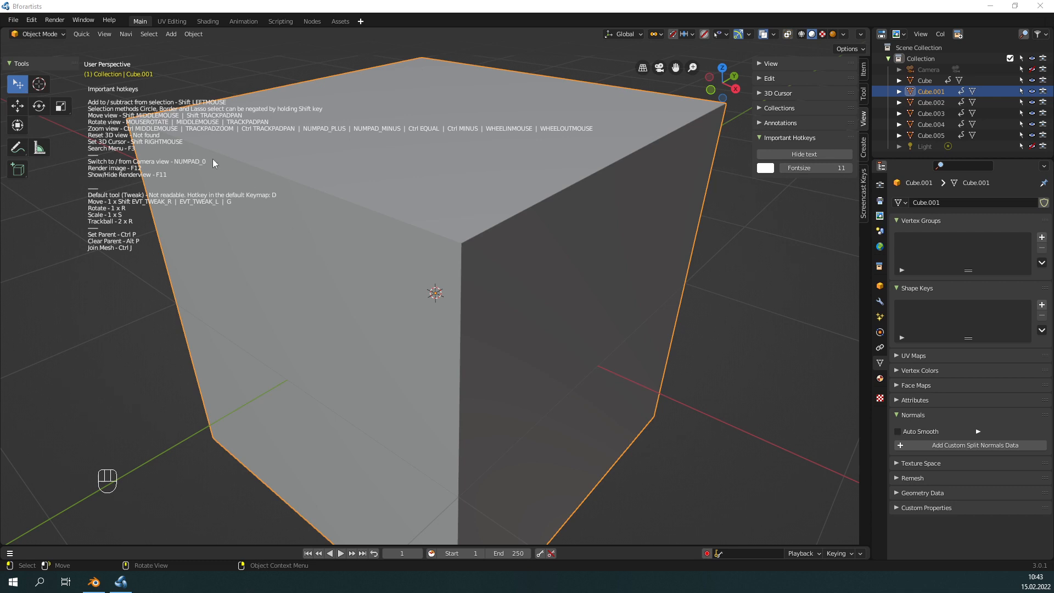
{"action": "left_click", "coordinate": [108, 20]}
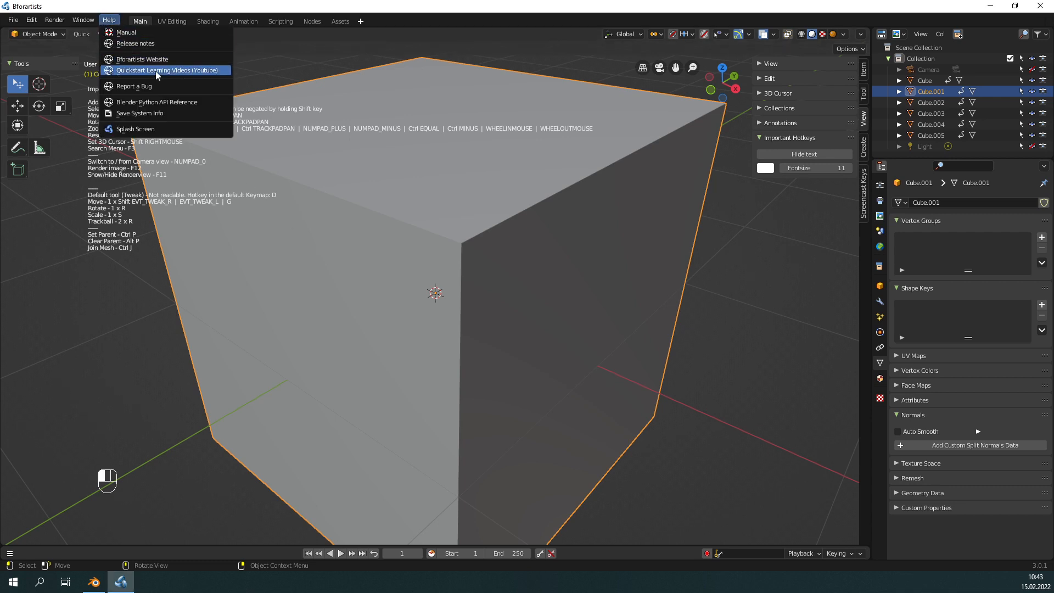
{"action": "mouse_move", "coordinate": [168, 70]}
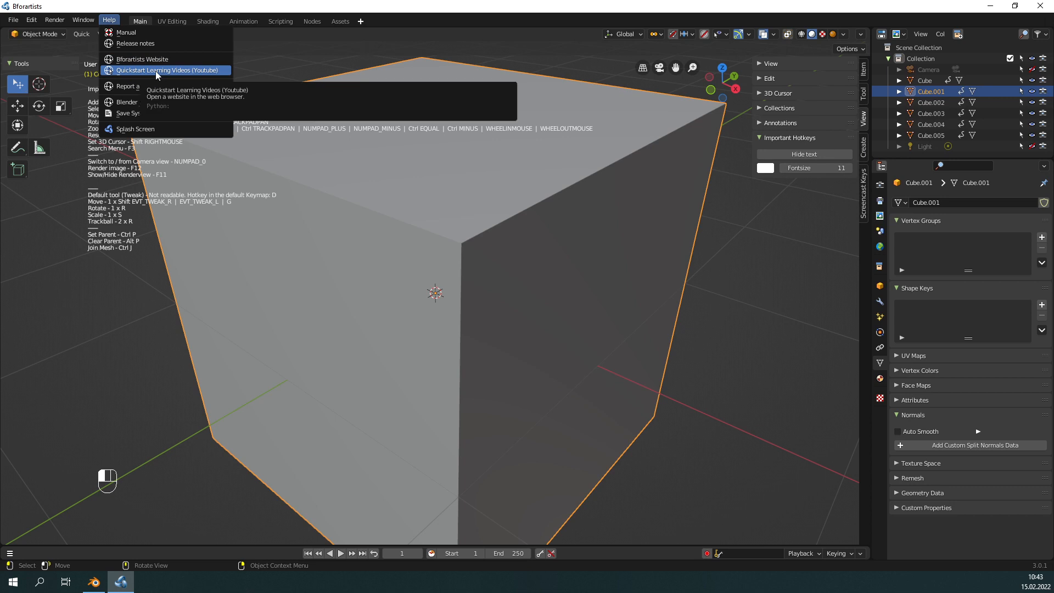
{"action": "left_click", "coordinate": [404, 379]}
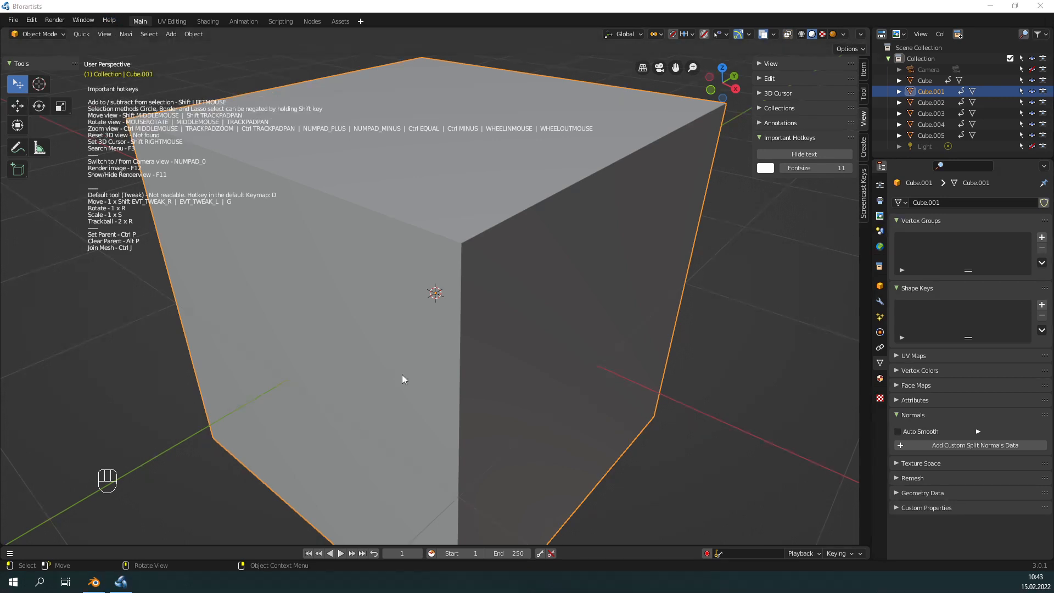
{"action": "mouse_move", "coordinate": [323, 359]}
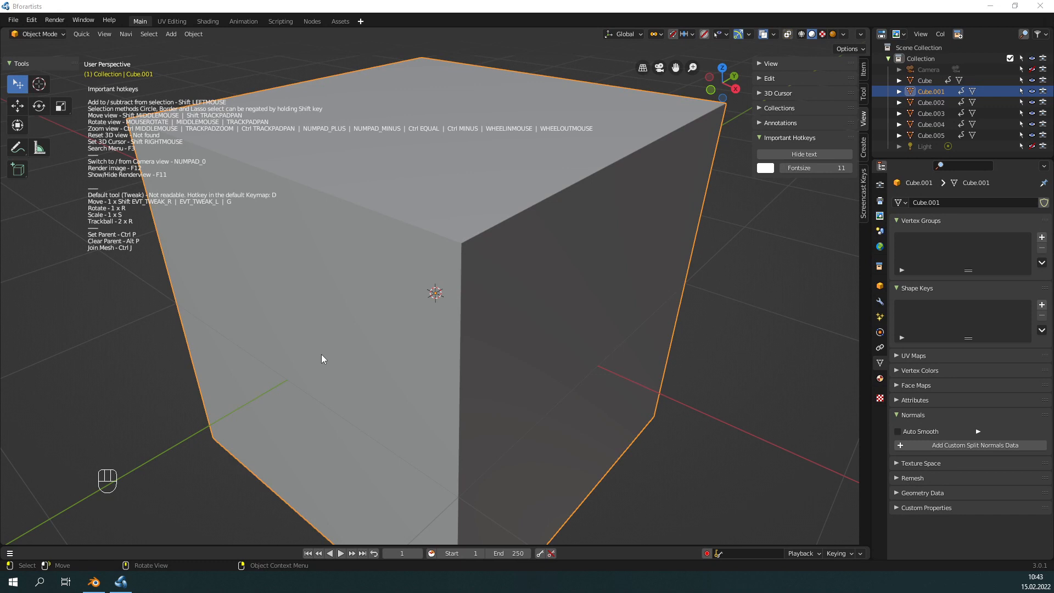
{"action": "mouse_move", "coordinate": [412, 354]}
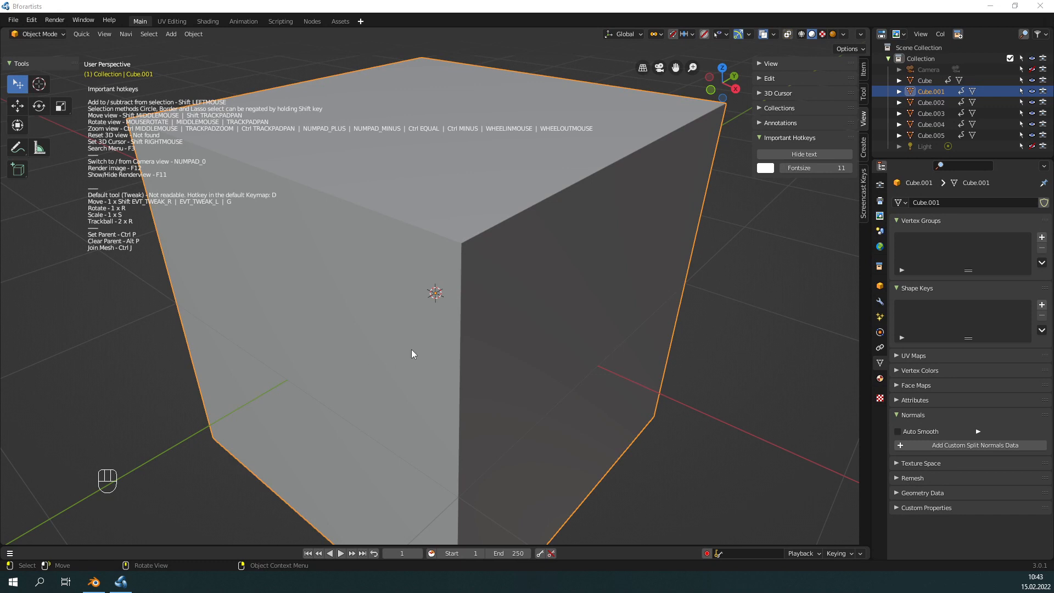